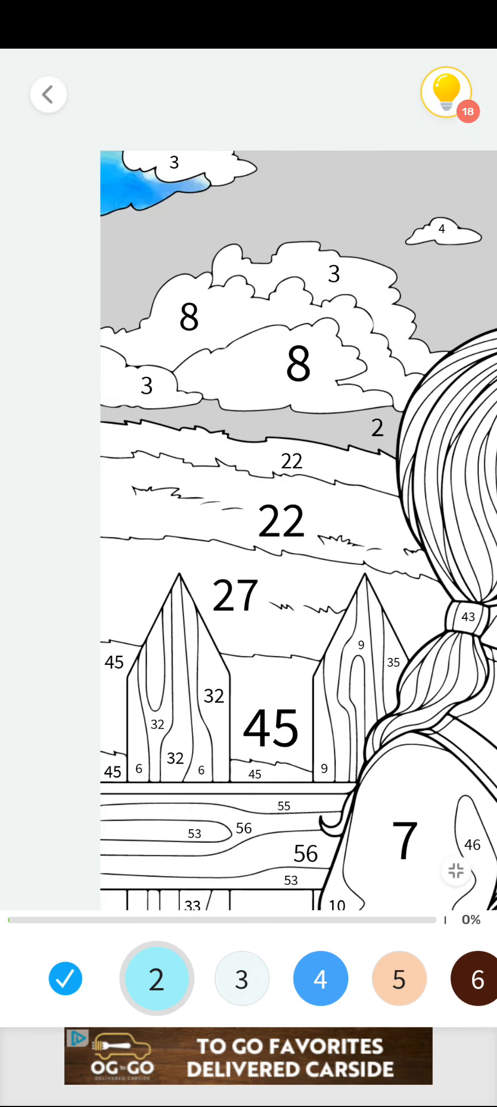
# Colour the sky and clouds blue and begin the first fence post in brown
pyautogui.scroll(-3)
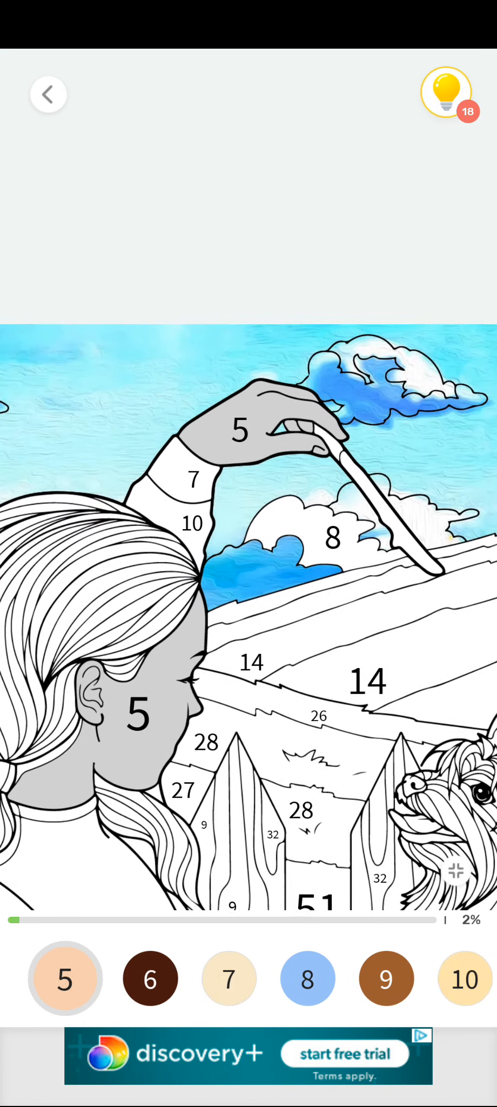
pyautogui.click(64, 978)
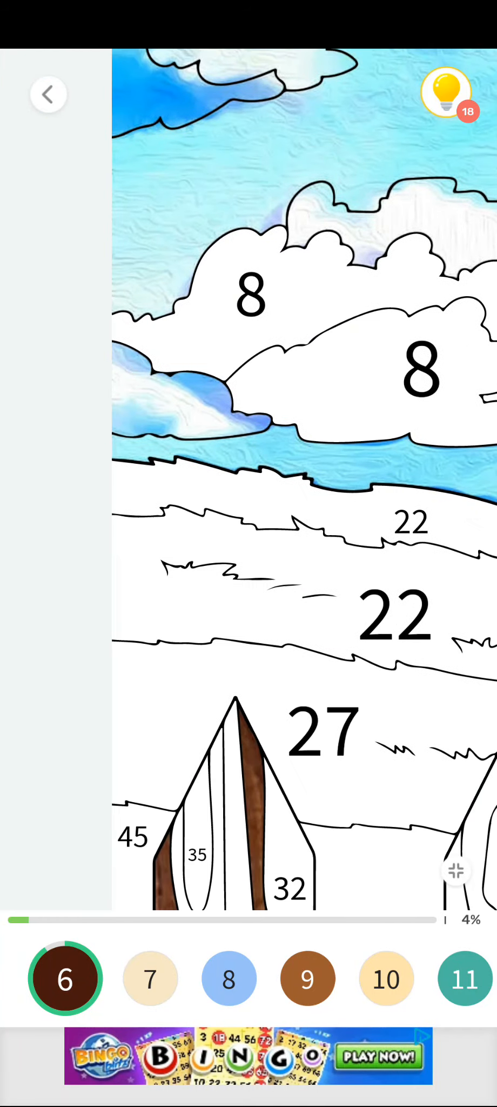
# Paint the fence posts brown and colour the girl's face, arm, headband and yellow sleeves
pyautogui.scroll(-3)
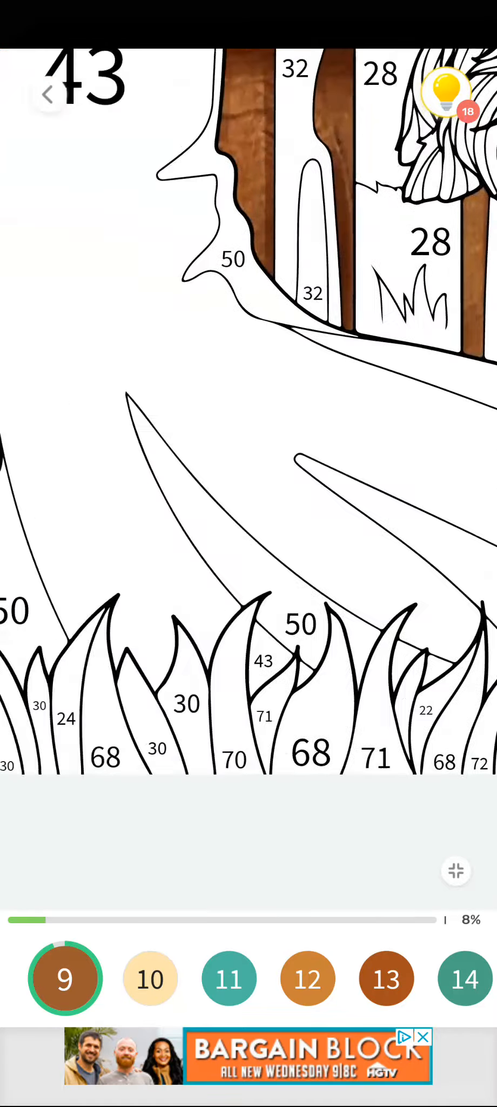
pyautogui.scroll(-3)
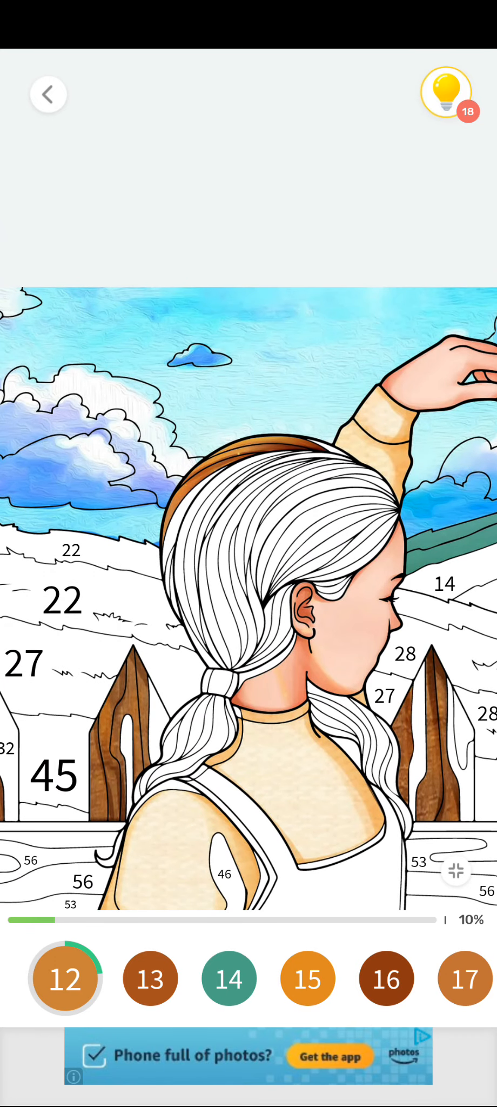
# Fill hair streaks brown and basket strands orange using swatches 12 and 13
pyautogui.scroll(-3)
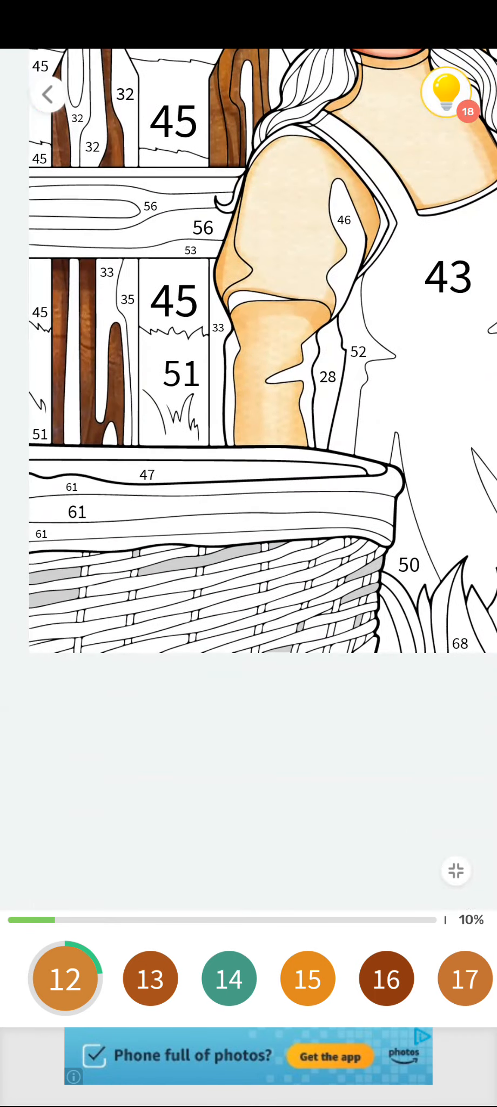
pyautogui.click(205, 560)
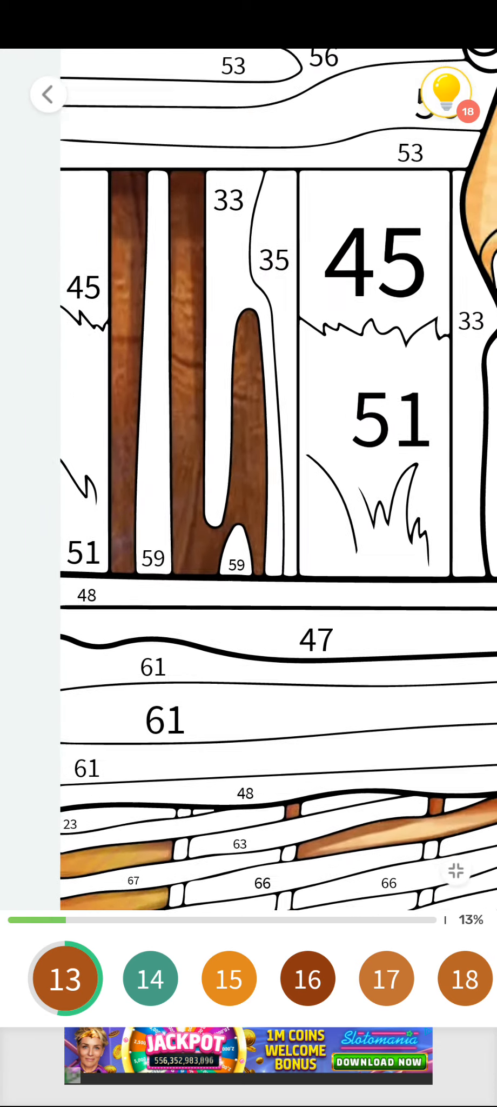
pyautogui.scroll(-3)
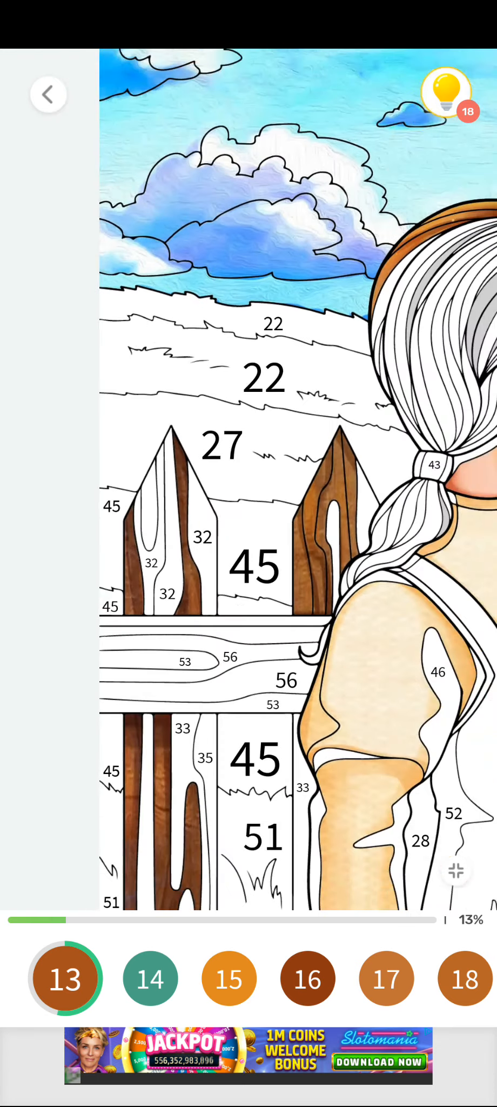
pyautogui.click(456, 872)
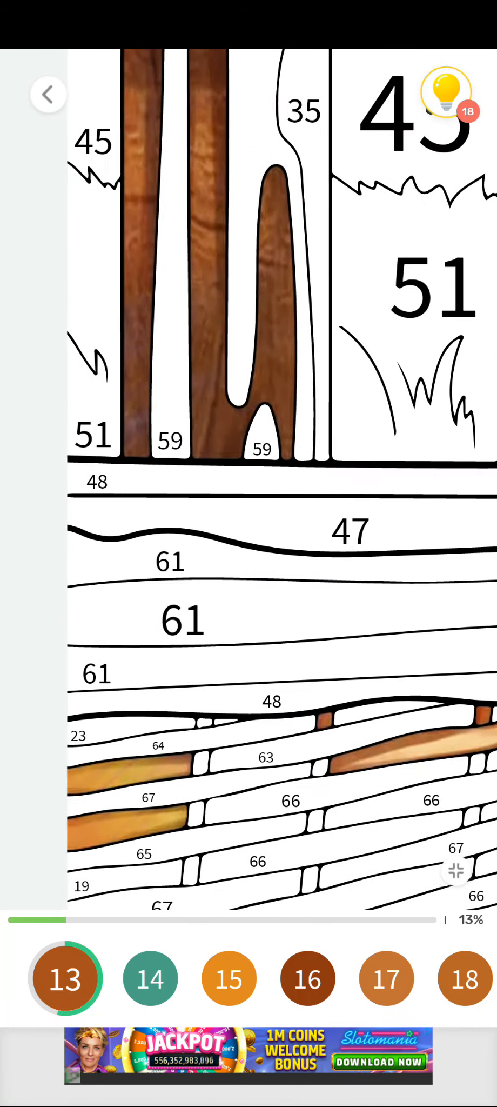
pyautogui.scroll(-3)
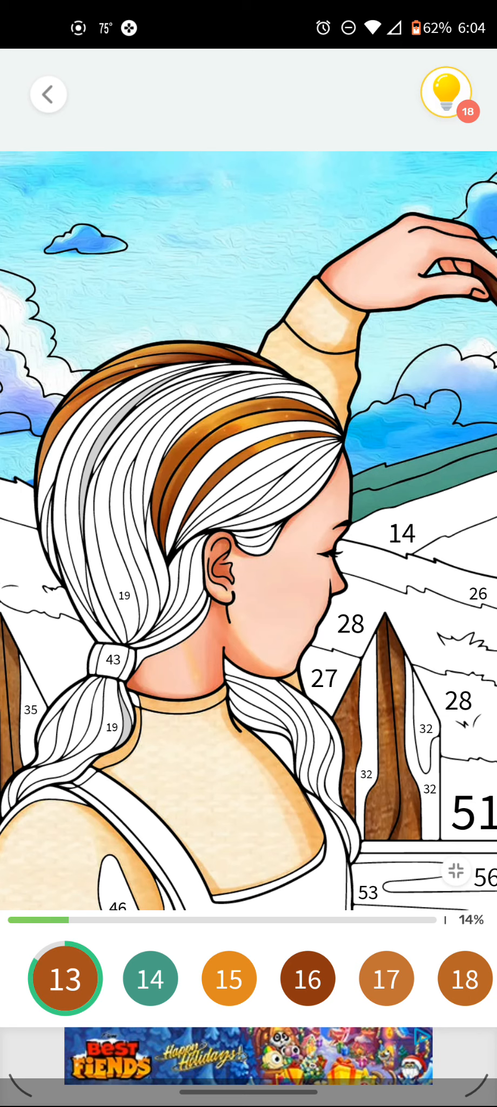
# Fill the basket's woven strands with golden and tan swatches 63, 64, 65 and 67
pyautogui.click(150, 978)
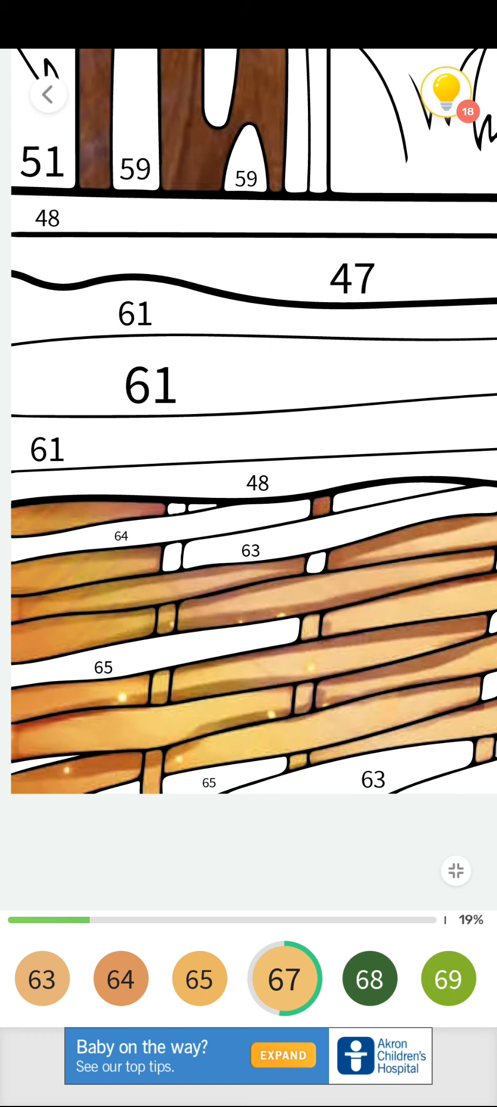
pyautogui.click(199, 978)
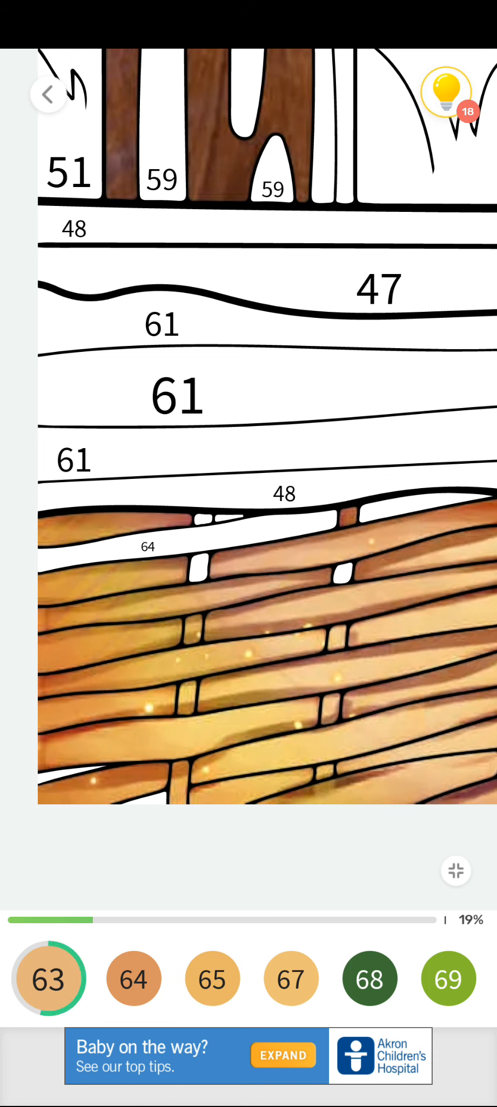
pyautogui.click(133, 978)
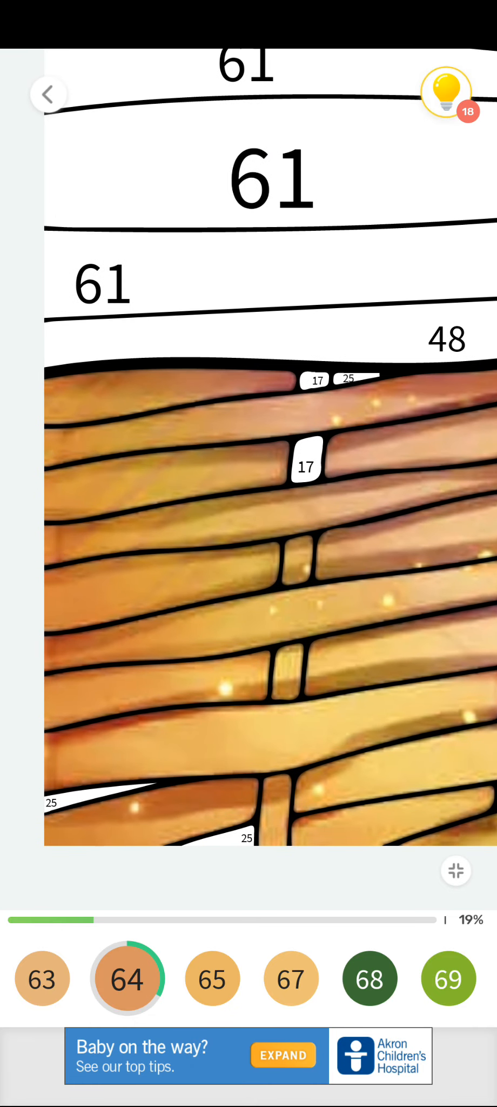
# Fill the remaining swatch 64 basket strands in tan and orange, leaving small white gaps
pyautogui.hscroll(-3)
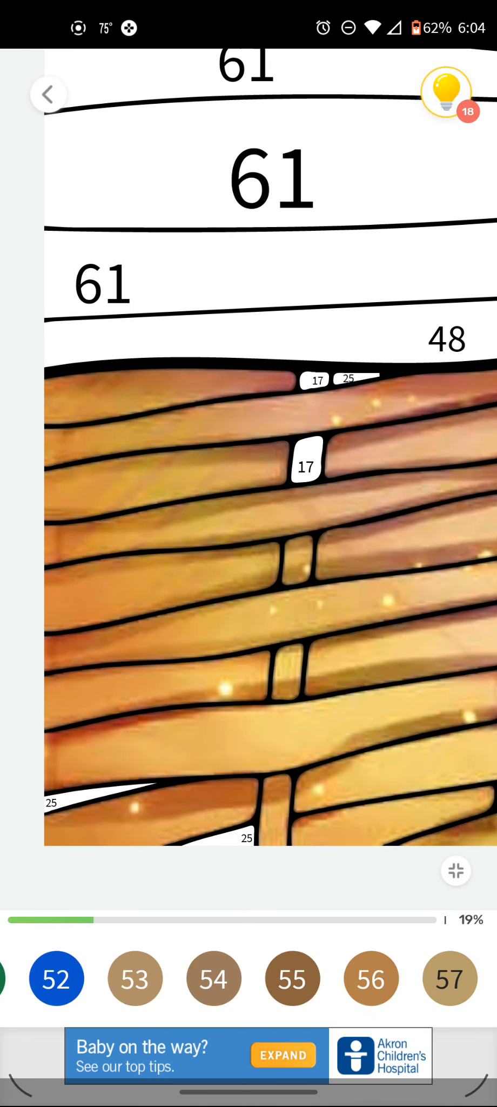
pyautogui.hscroll(-3)
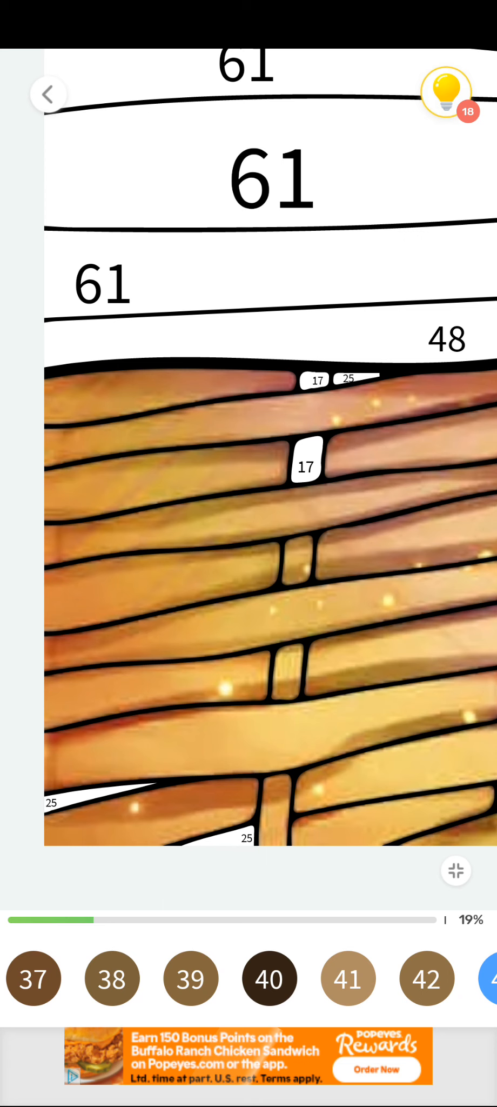
pyautogui.hscroll(-3)
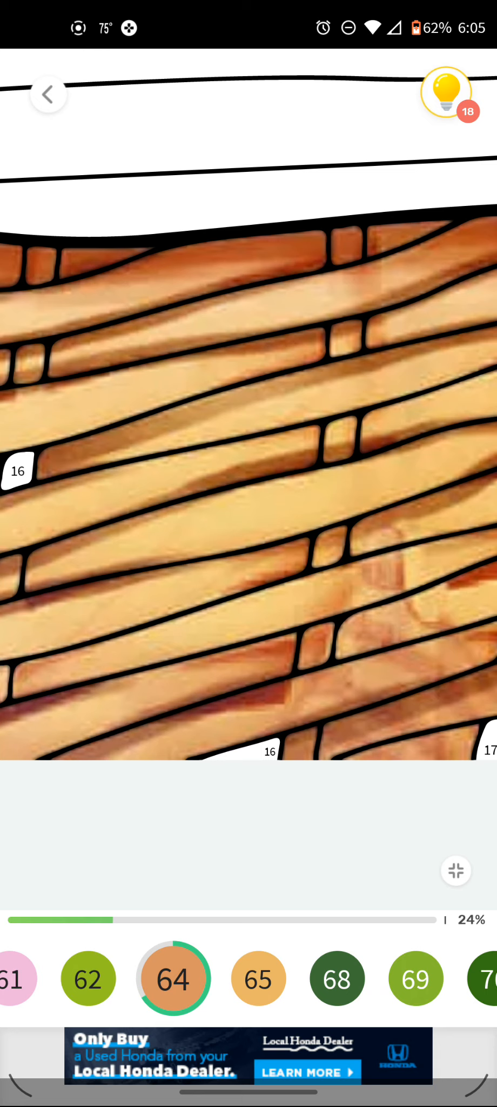
pyautogui.hscroll(-3)
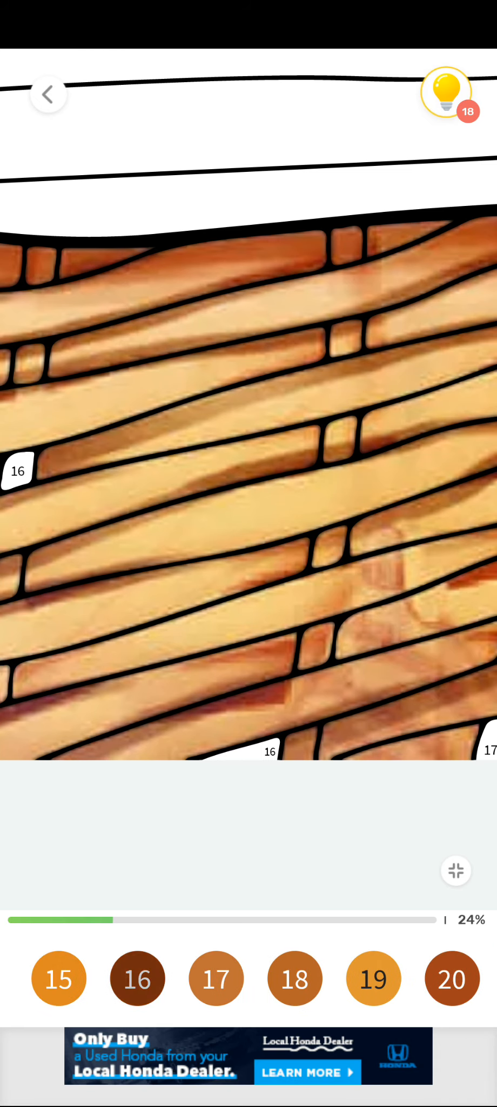
# Fill the basket gaps numbered 16–18 and the large strand numbered 65 in tan shades
pyautogui.click(138, 978)
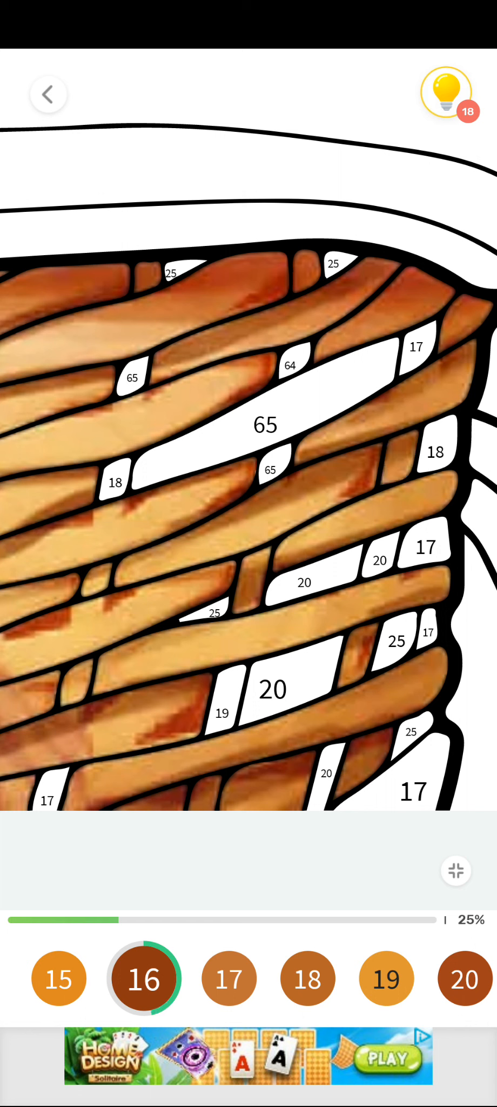
pyautogui.click(229, 978)
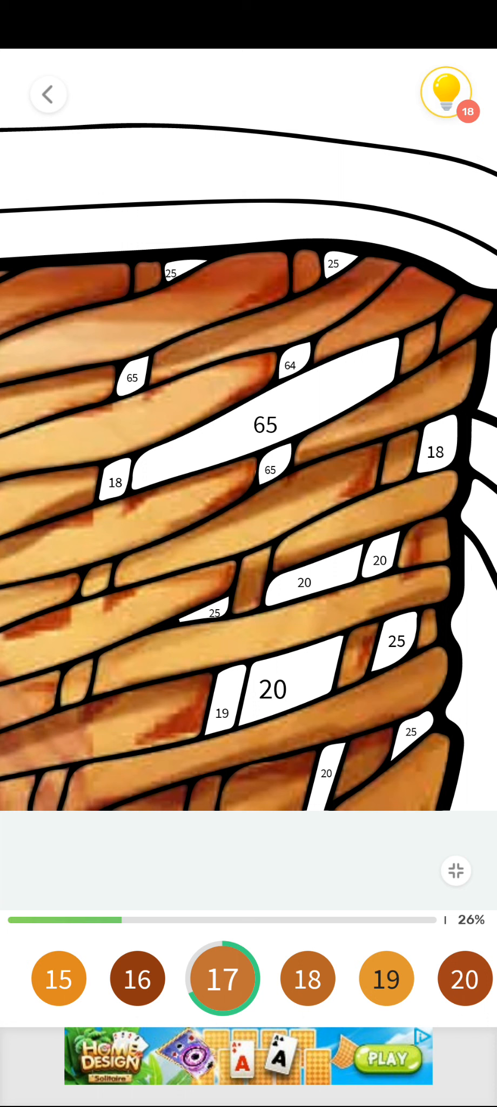
pyautogui.click(302, 978)
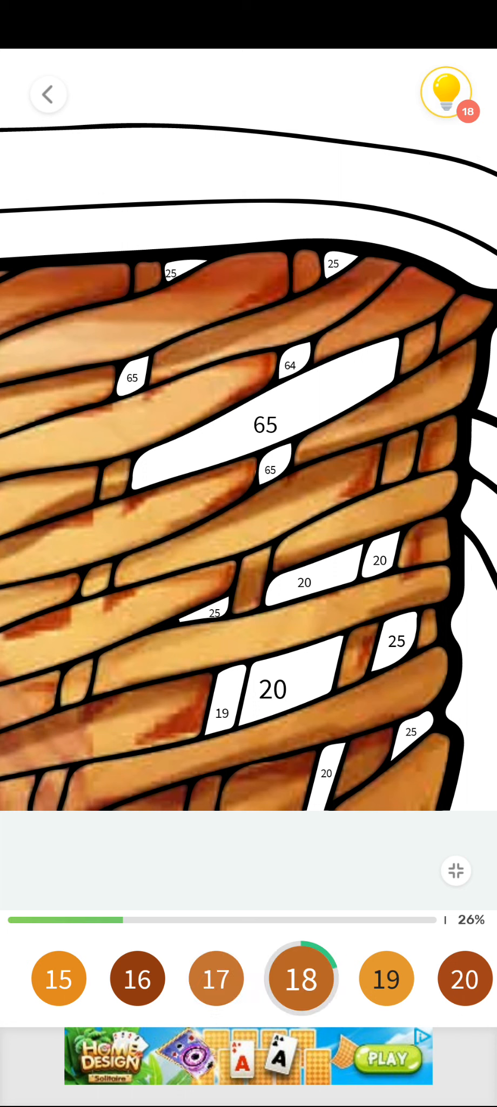
pyautogui.click(222, 713)
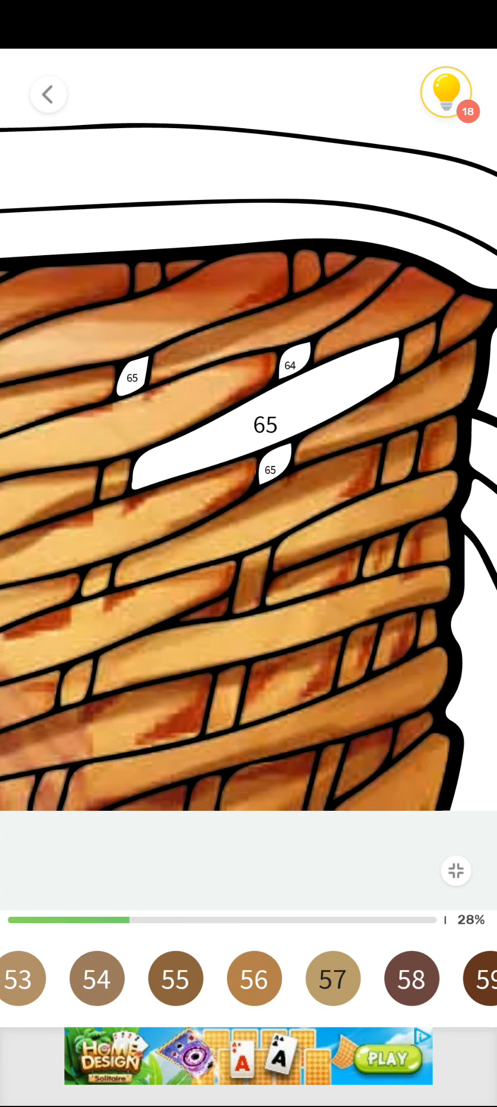
pyautogui.click(265, 423)
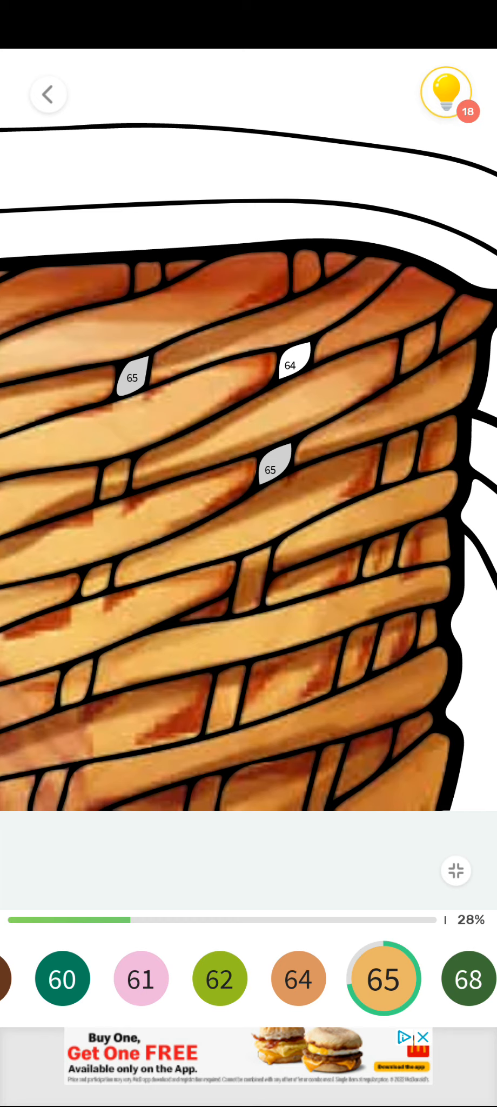
pyautogui.click(298, 977)
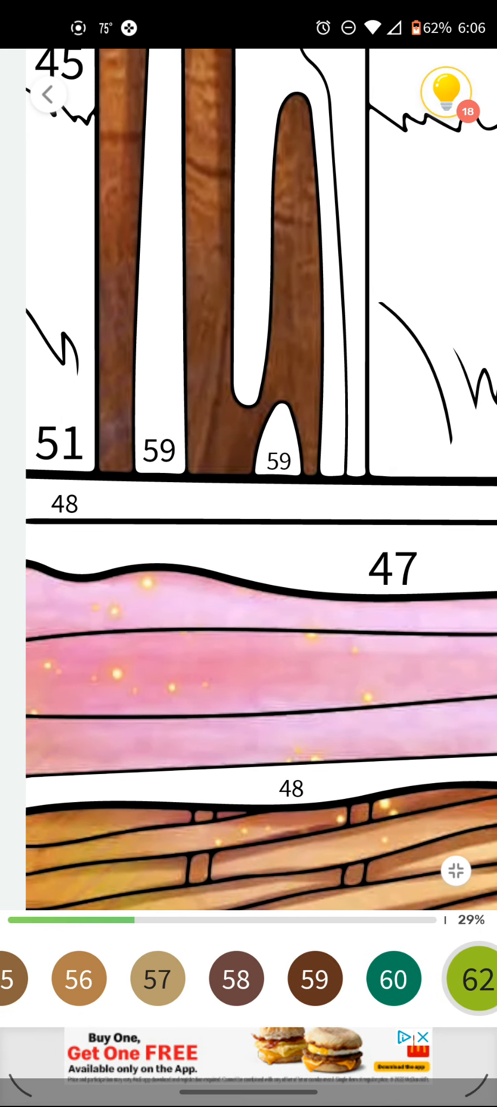
# Fill the regions numbered 51, 47, 48 and 46 around the lower fence and sleeve
pyautogui.hscroll(-3)
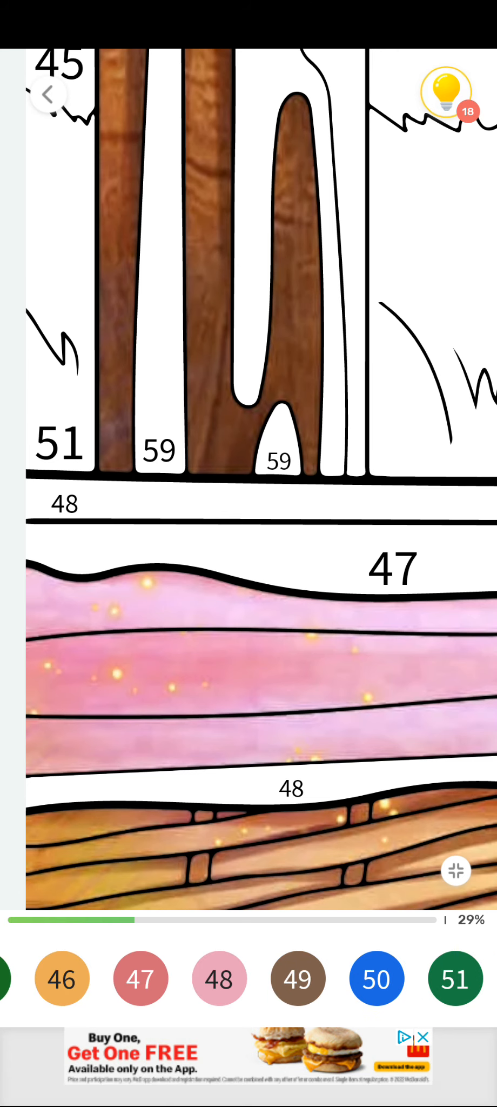
pyautogui.click(455, 977)
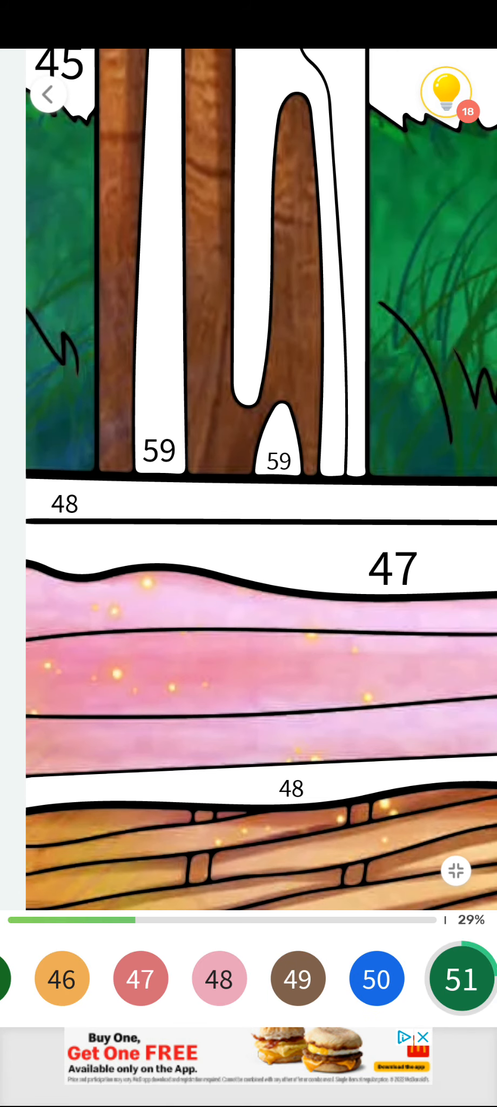
pyautogui.click(140, 978)
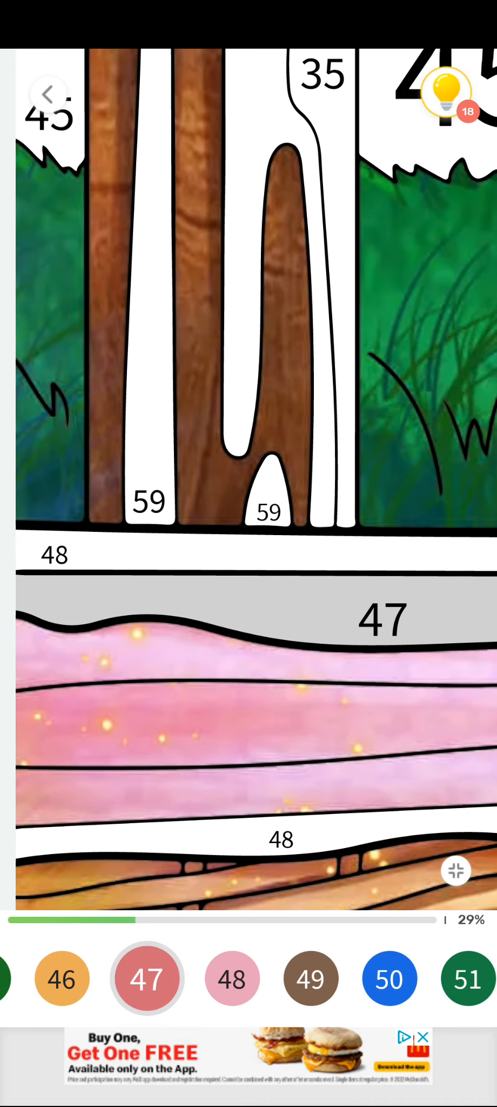
pyautogui.click(225, 978)
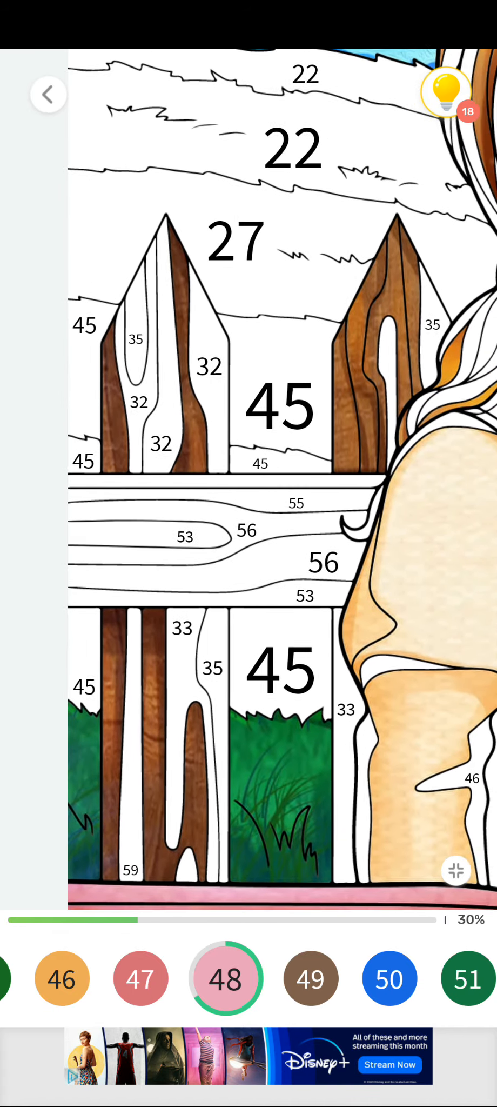
pyautogui.click(139, 978)
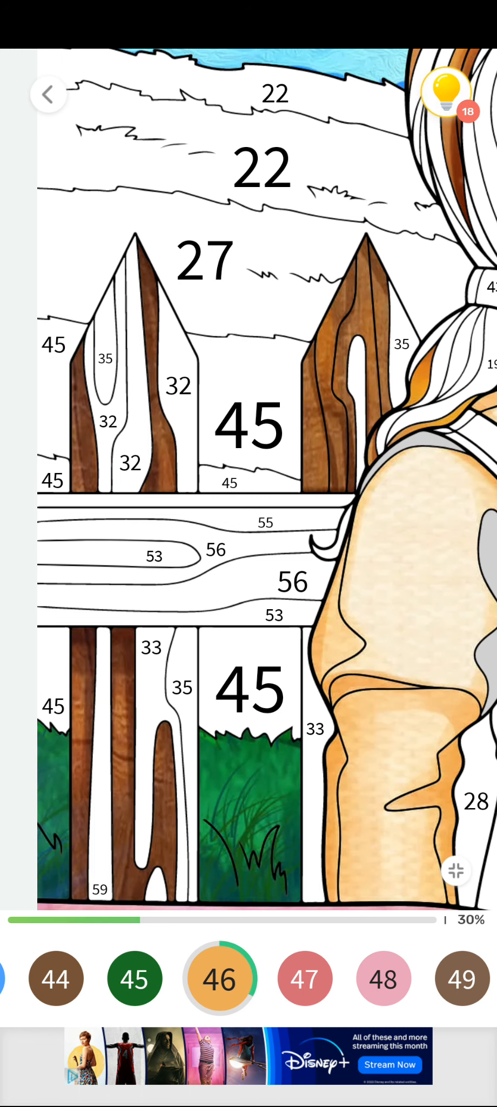
pyautogui.scroll(-3)
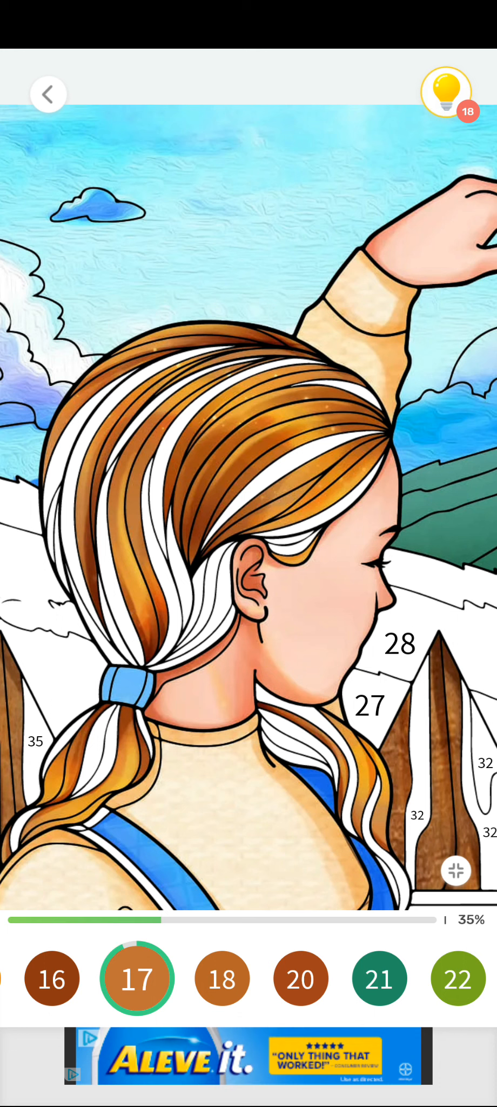
# Colour the girl's hair strands with swatches 20, 15, 17, 21, 23 and 24
pyautogui.click(221, 979)
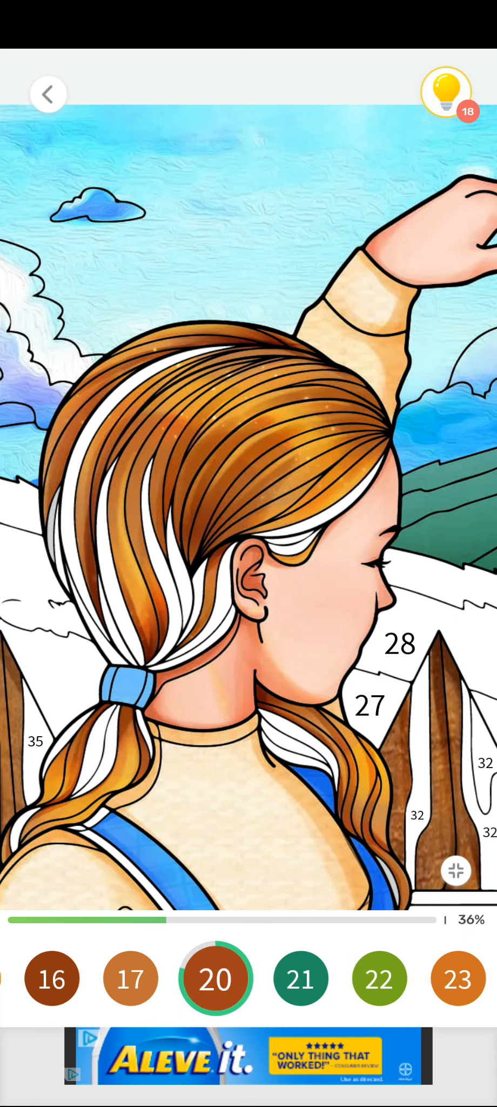
pyautogui.click(215, 978)
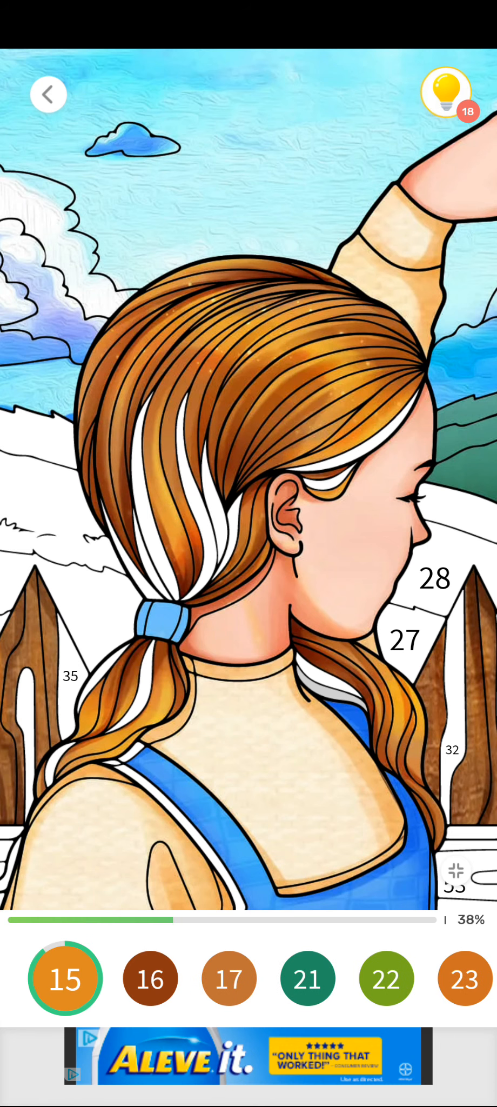
pyautogui.click(227, 978)
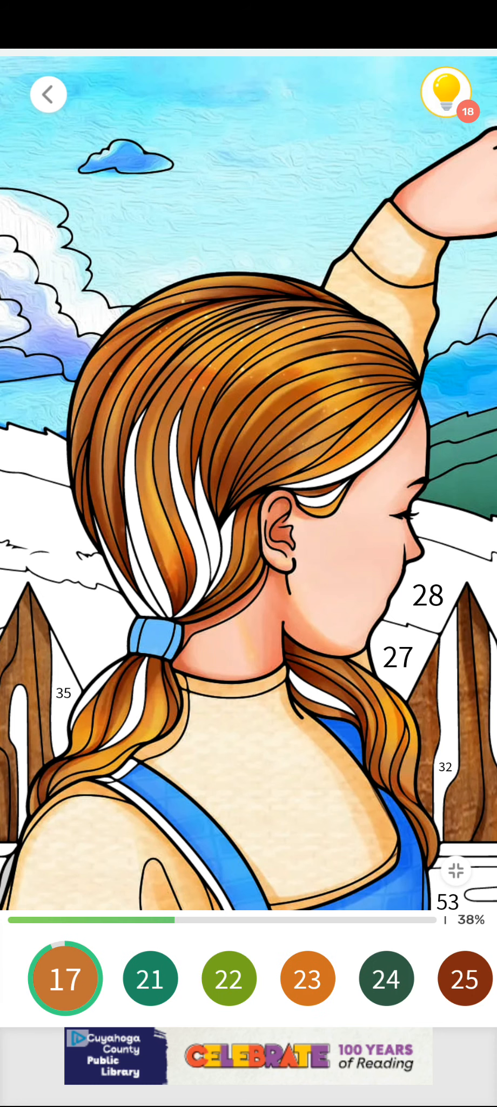
pyautogui.click(64, 977)
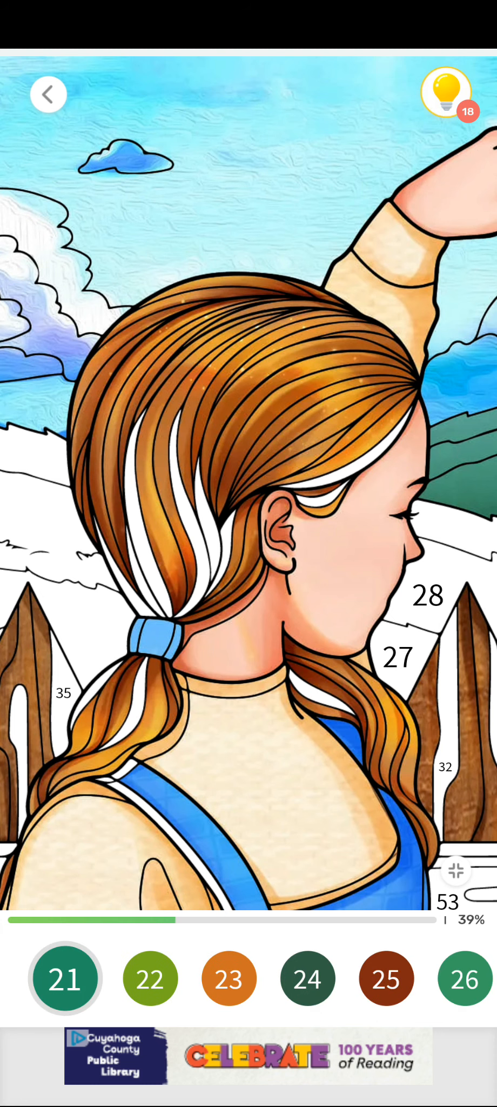
pyautogui.click(150, 978)
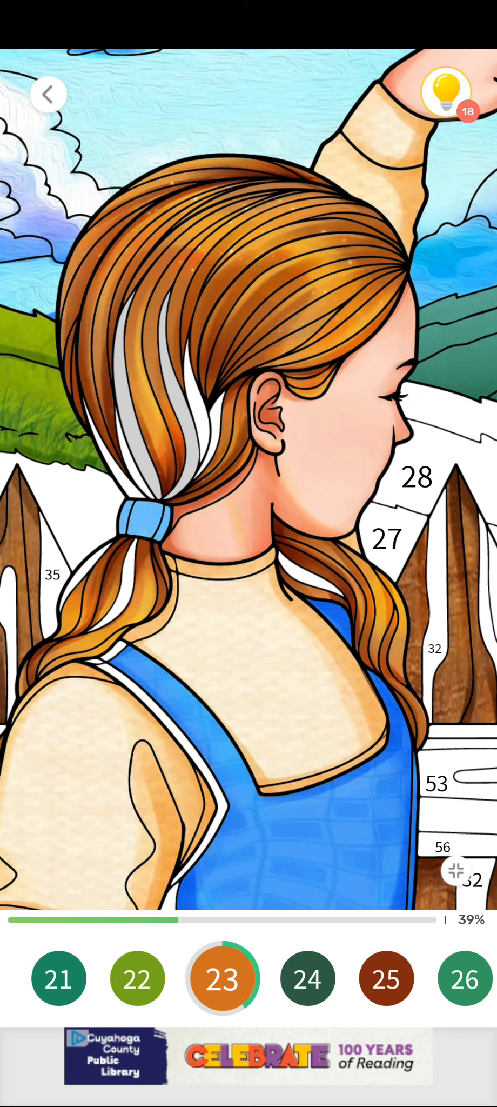
pyautogui.click(159, 438)
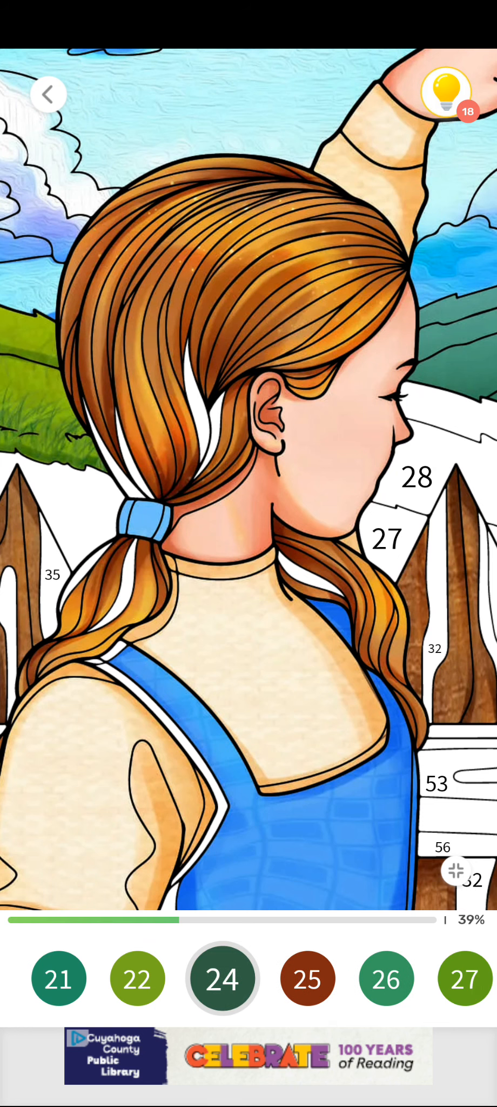
pyautogui.click(307, 977)
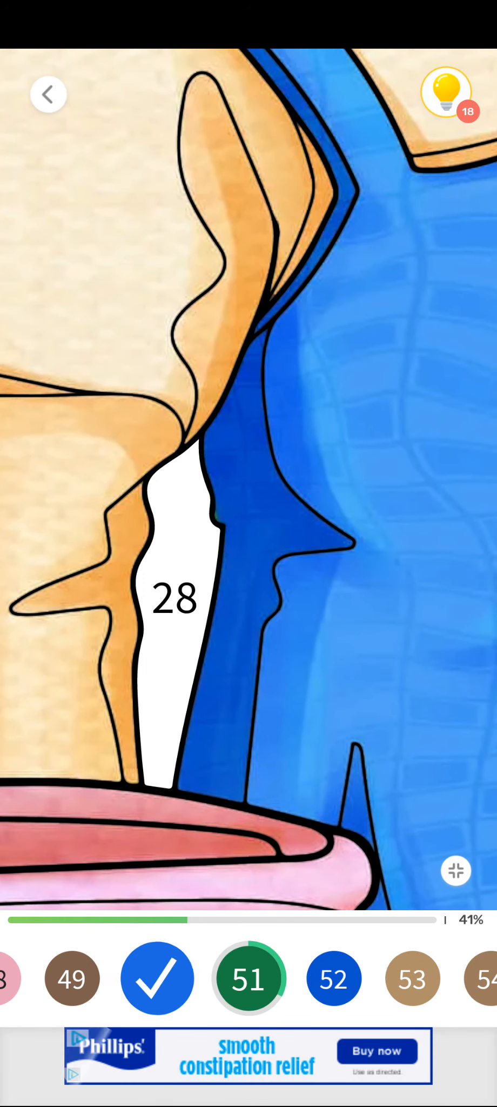
# Fill the dog's dark markings with 29 and the fence rail beside it with 27 and 56
pyautogui.hscroll(-3)
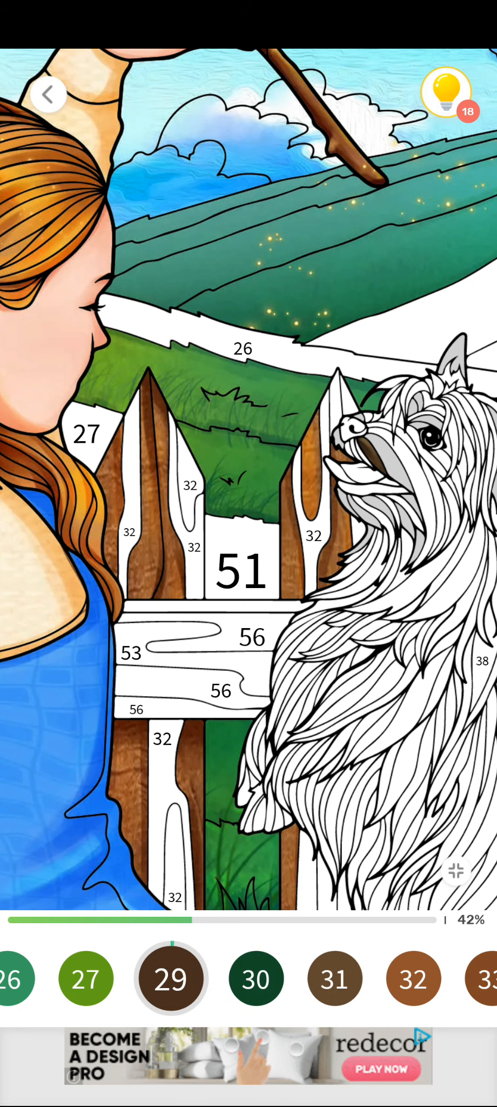
pyautogui.click(382, 458)
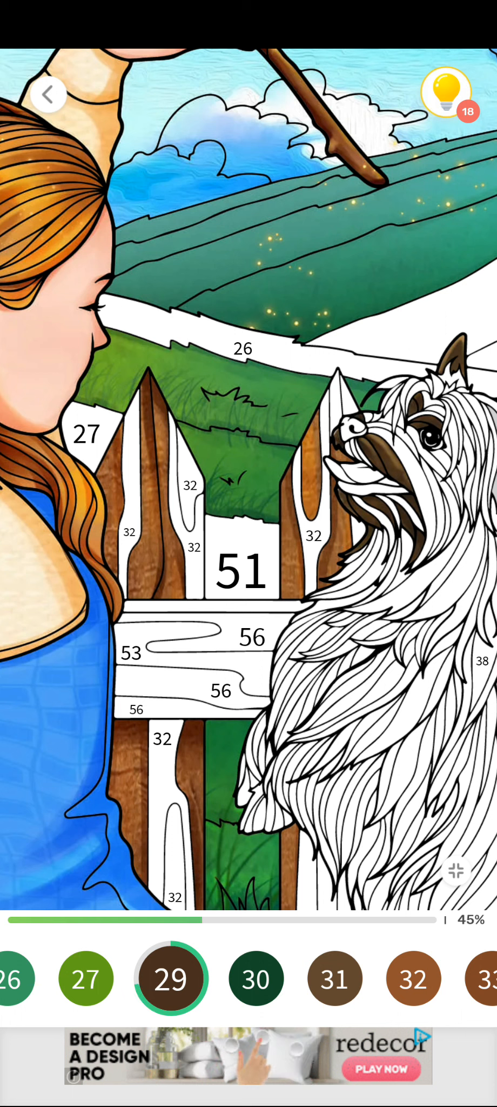
pyautogui.click(85, 978)
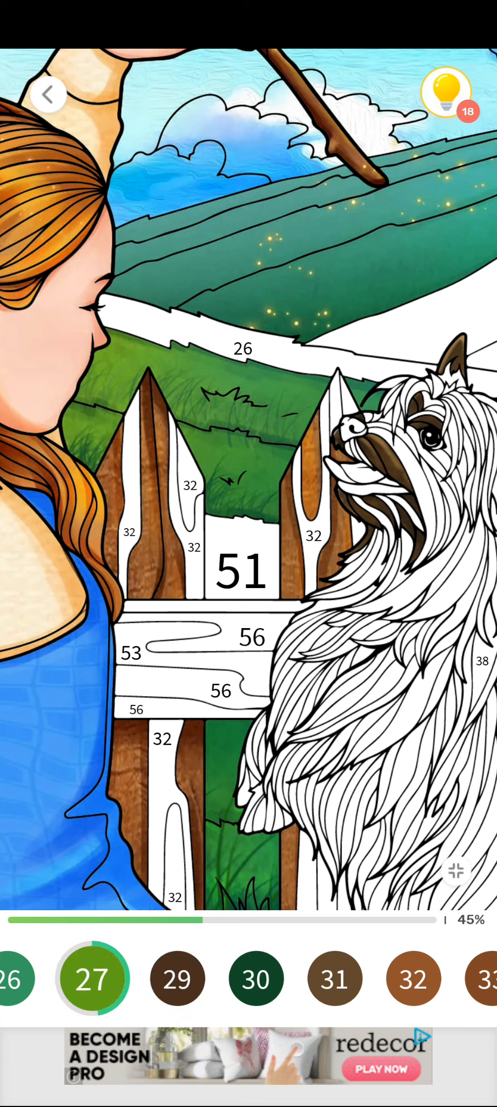
pyautogui.click(406, 978)
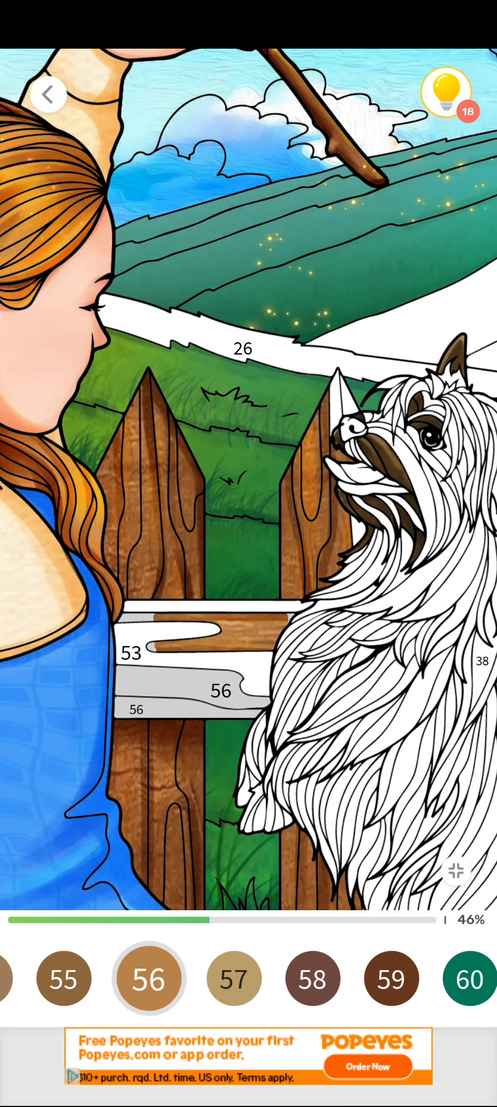
pyautogui.click(220, 690)
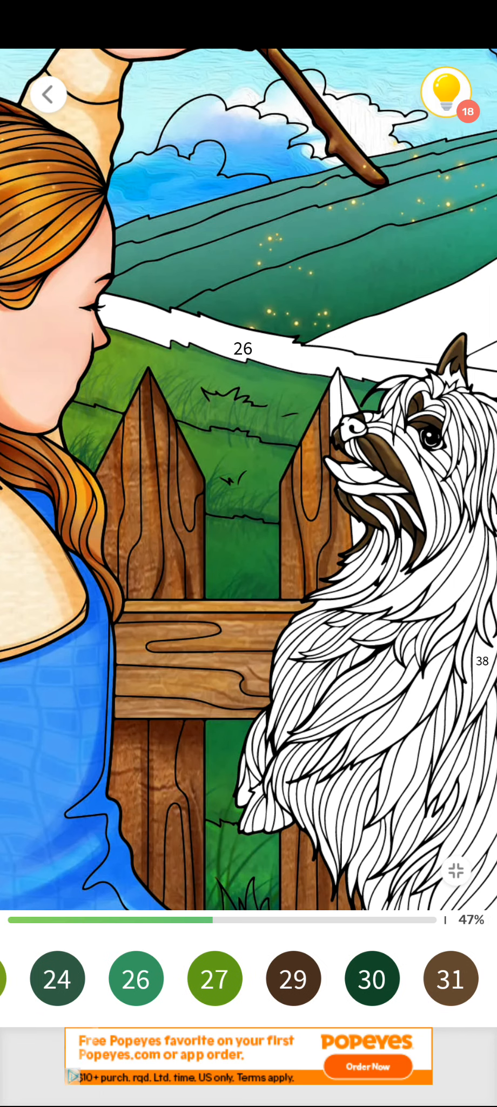
pyautogui.click(135, 978)
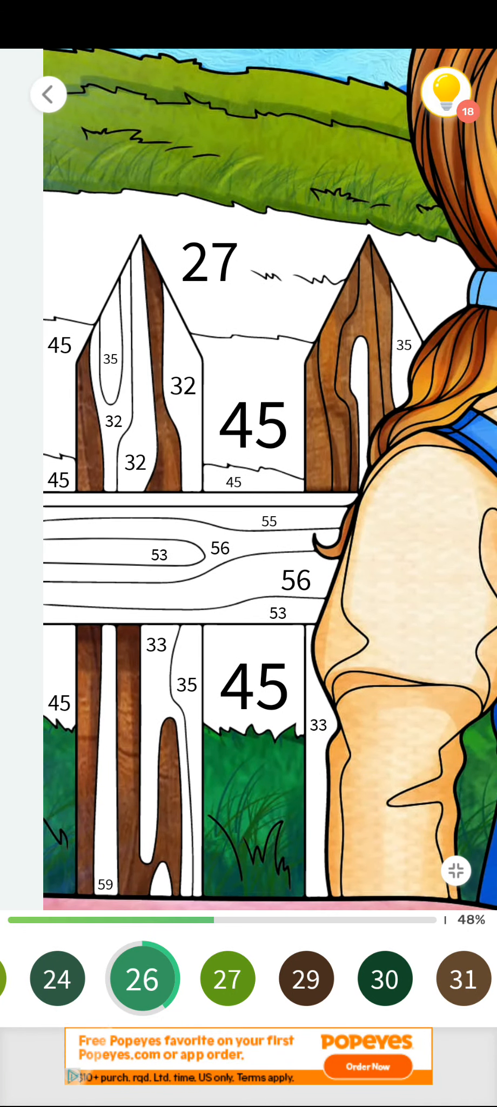
# Fill grass behind the left fence, then wood-grain browns 33–35, 59 and 53 on posts and rail
pyautogui.click(227, 977)
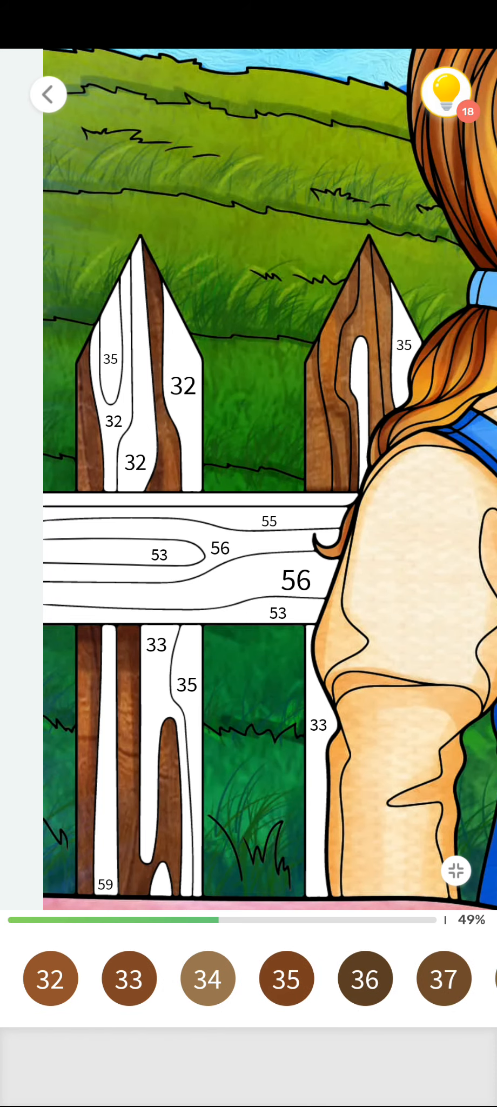
pyautogui.click(286, 979)
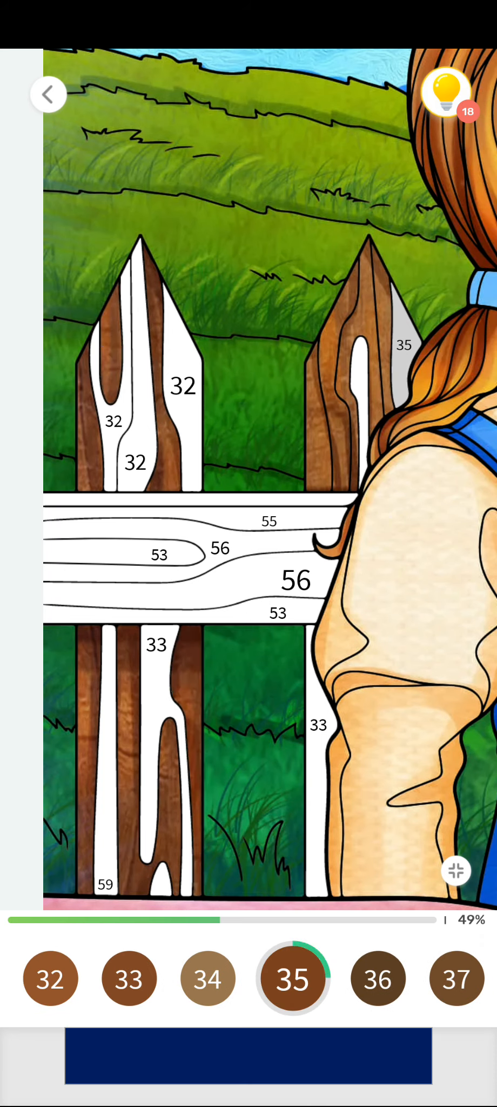
pyautogui.click(214, 978)
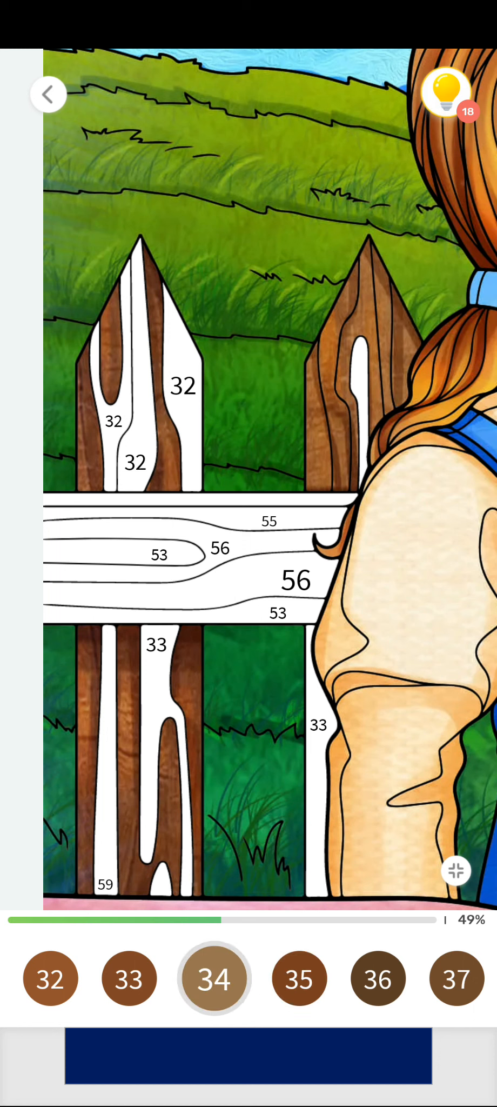
pyautogui.click(134, 978)
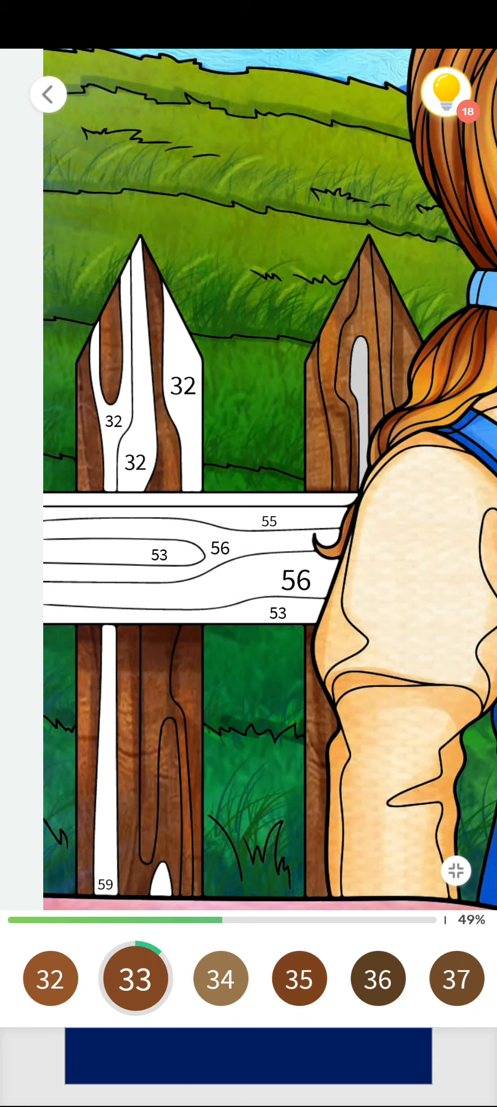
pyautogui.click(135, 442)
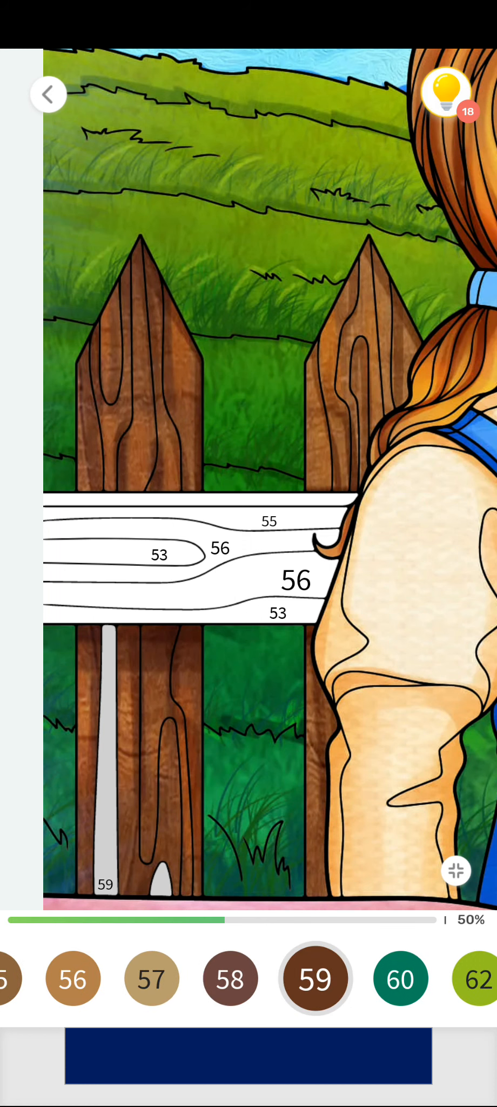
pyautogui.click(105, 762)
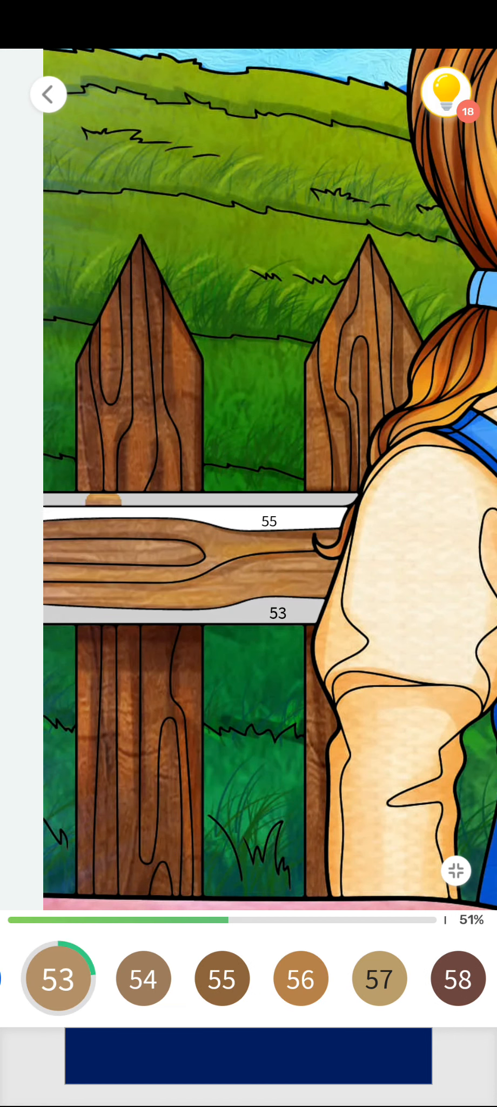
pyautogui.click(222, 978)
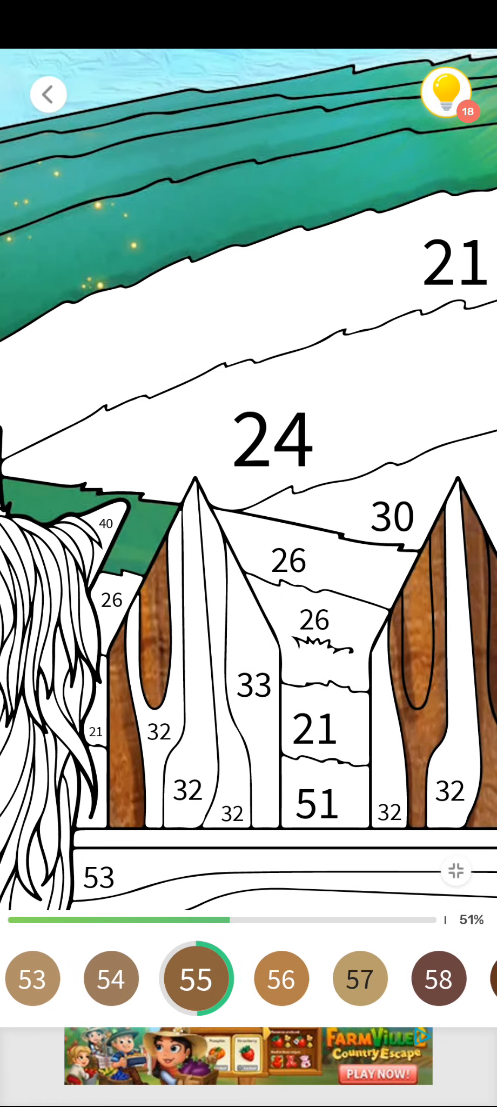
# Fill the fence rail with shade 53 and the remaining post regions with shade 32
pyautogui.click(33, 979)
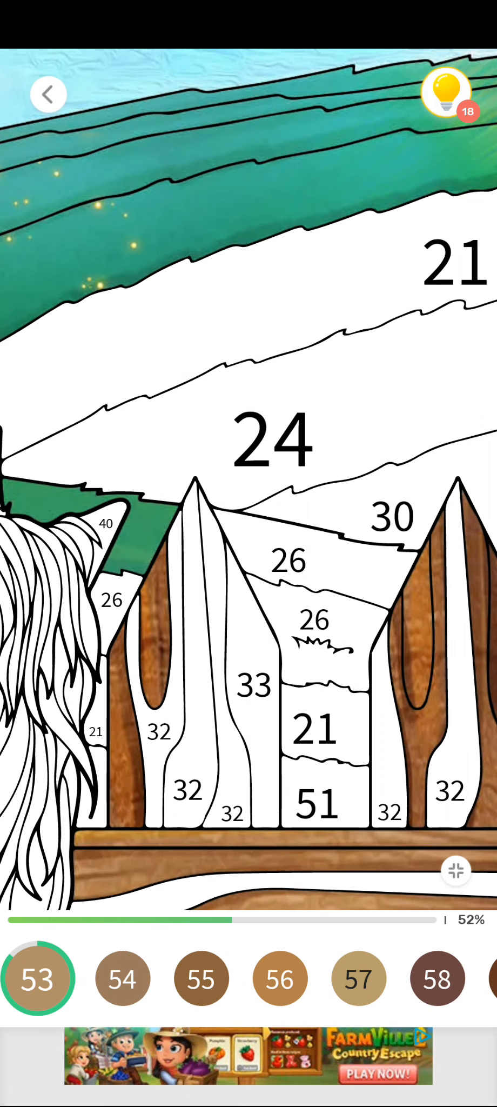
pyautogui.hscroll(-3)
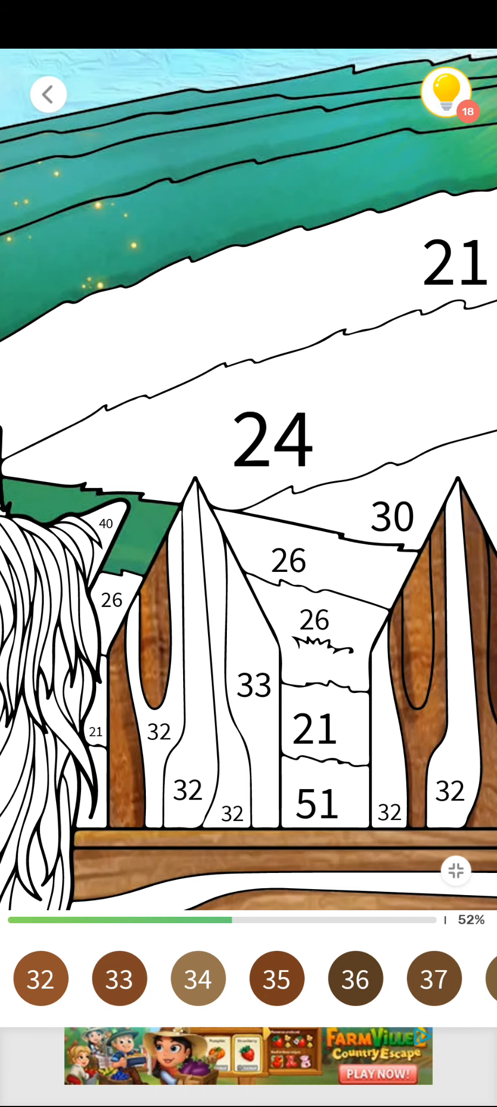
pyautogui.click(40, 977)
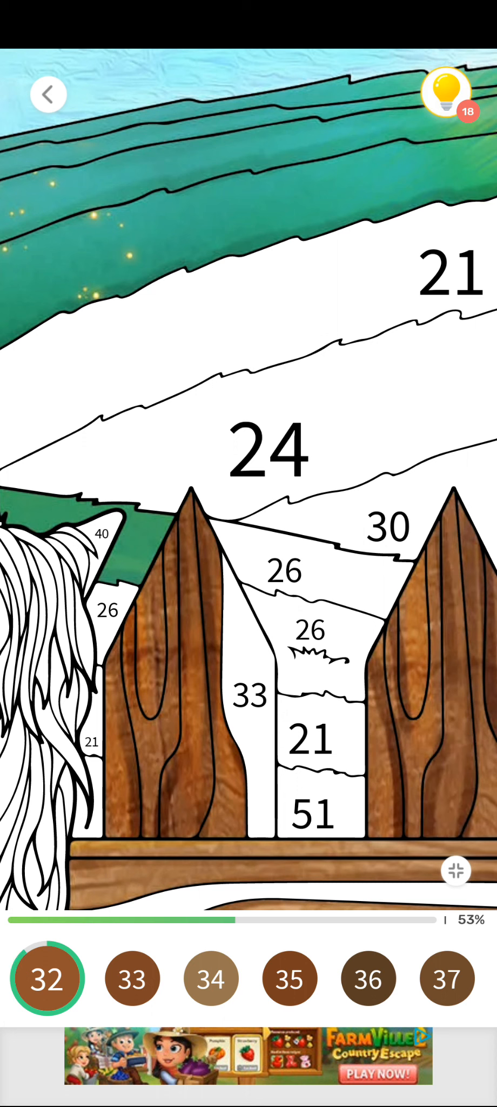
pyautogui.hscroll(-3)
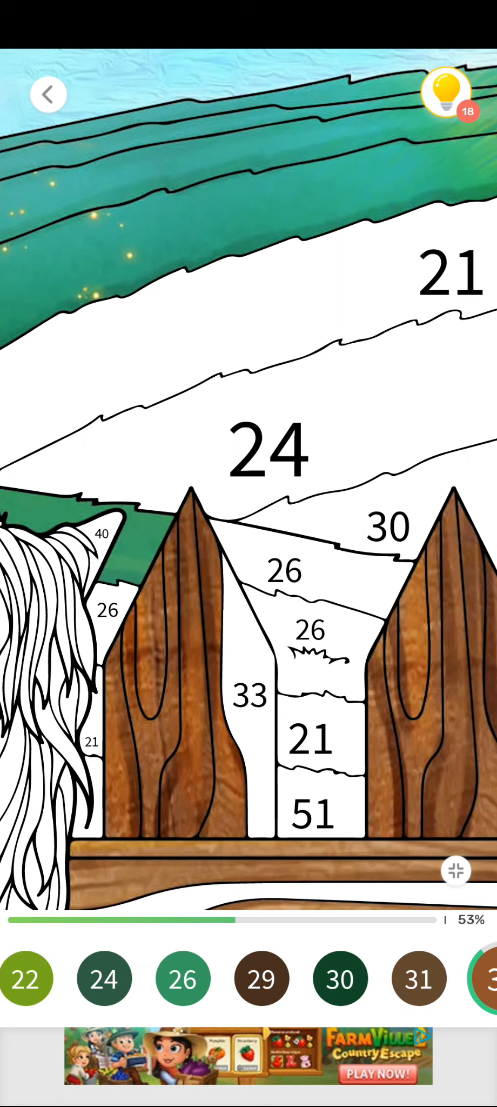
pyautogui.click(249, 697)
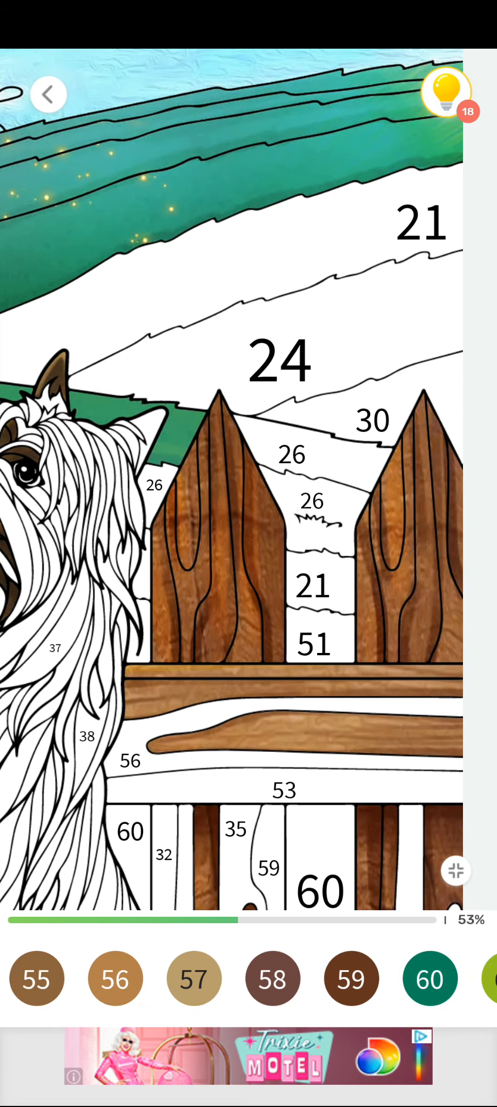
# Fill the areas behind the fence with shade 60 and the hills with shade 26
pyautogui.click(429, 978)
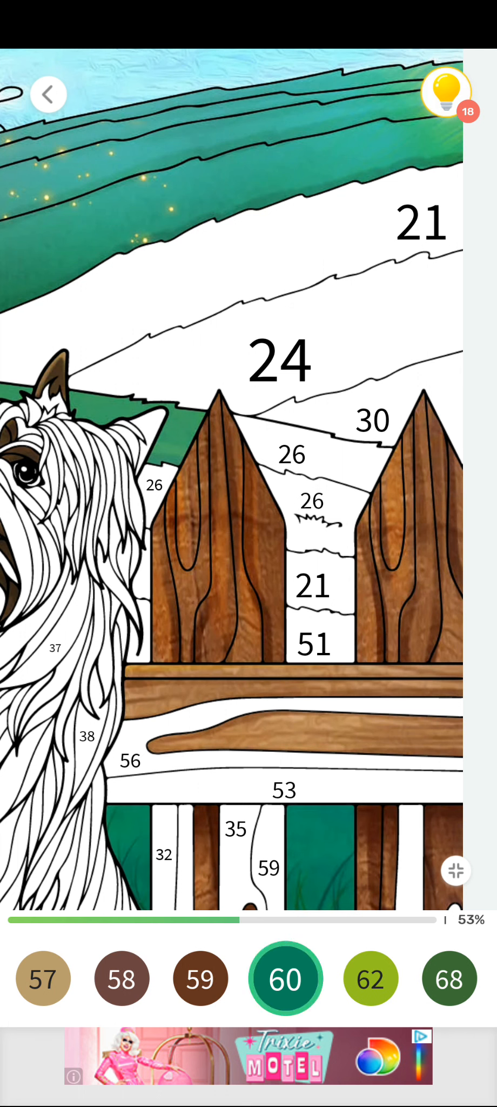
pyautogui.hscroll(-3)
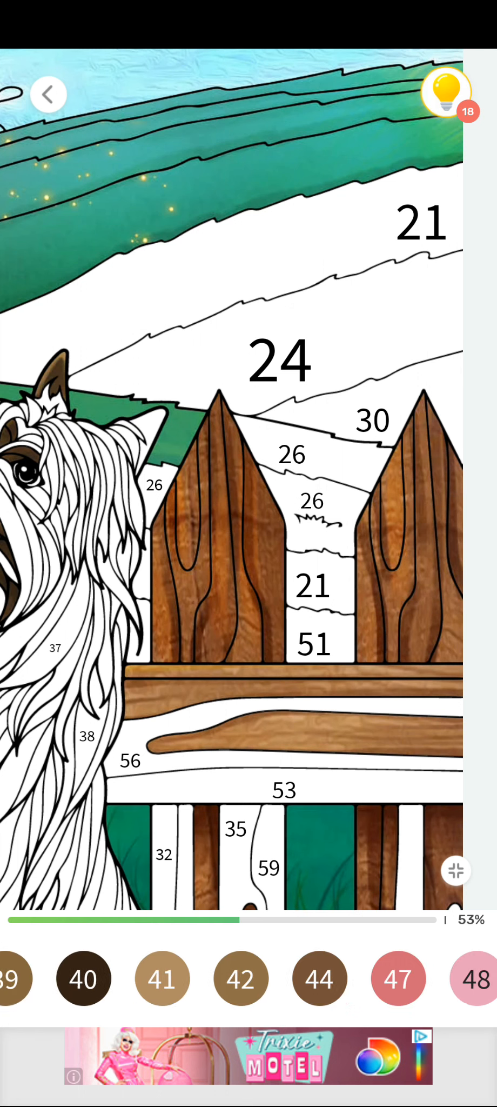
pyautogui.hscroll(-3)
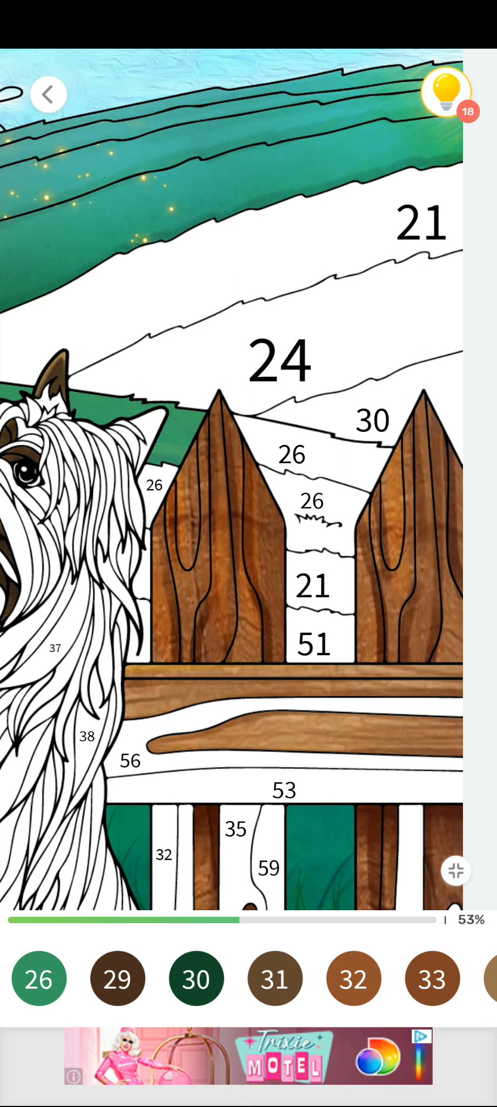
pyautogui.click(38, 978)
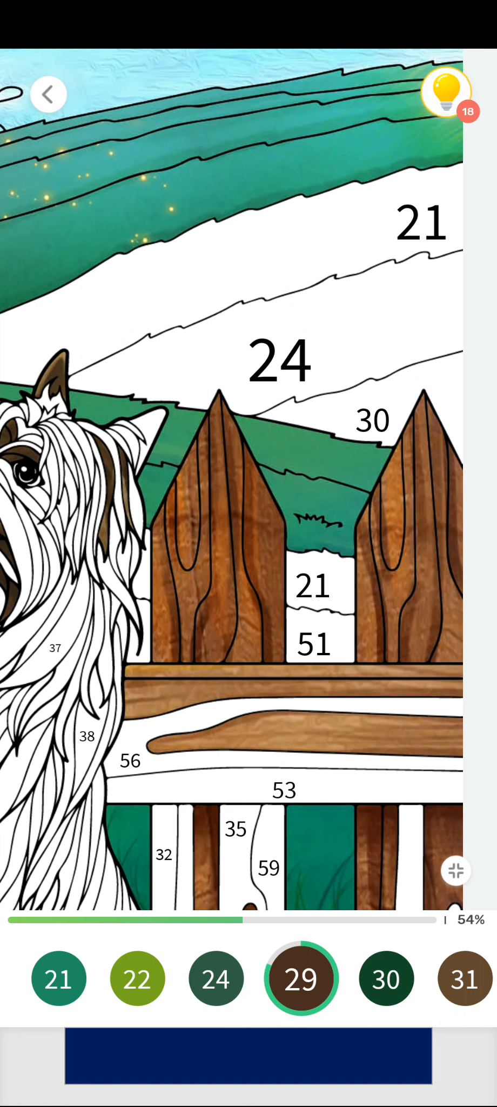
# Fill the large hill band with shade 24 and the pale bands with shade 21
pyautogui.click(223, 979)
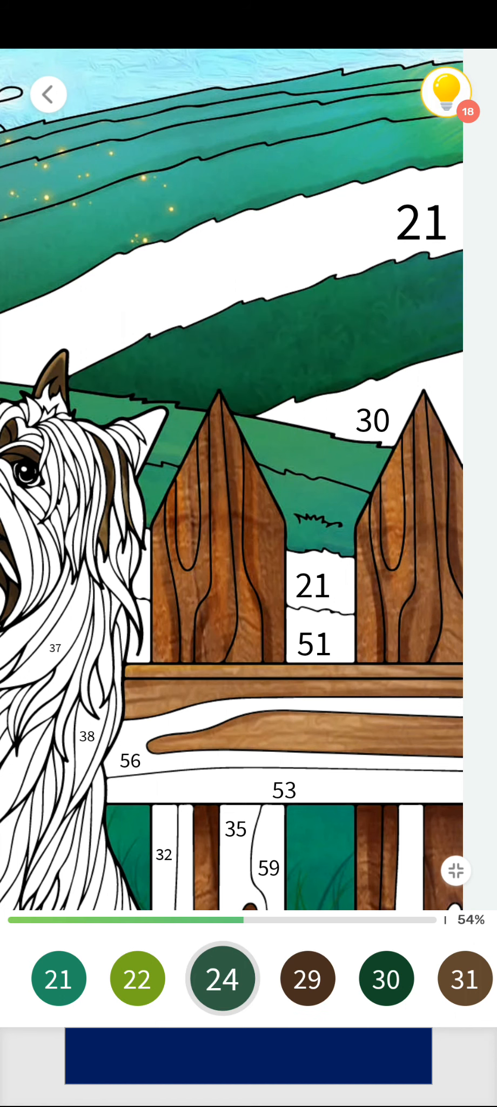
pyautogui.click(59, 978)
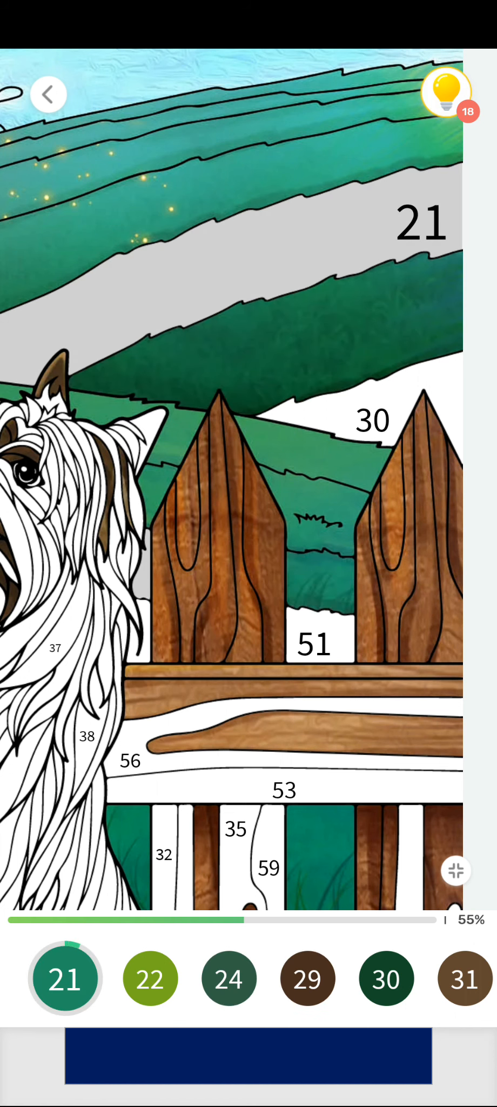
pyautogui.click(64, 978)
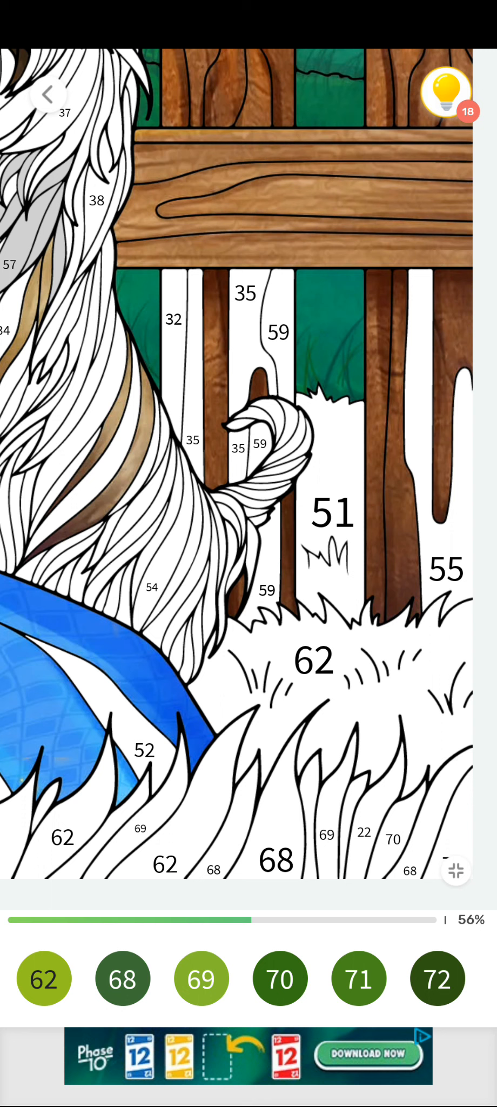
# Colour the grass blades with shade 68 and the grass patch with shade 62
pyautogui.click(437, 979)
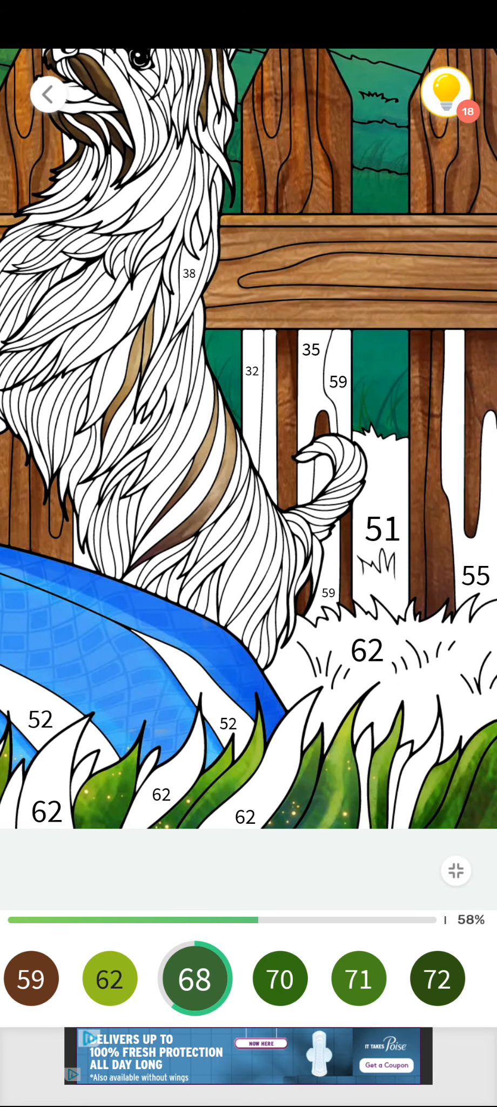
pyautogui.click(109, 978)
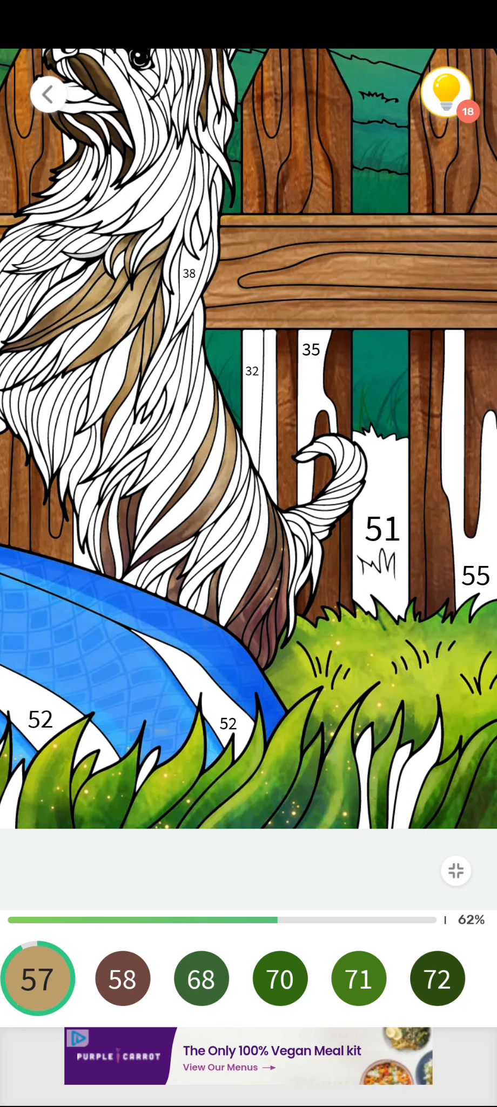
pyautogui.click(201, 978)
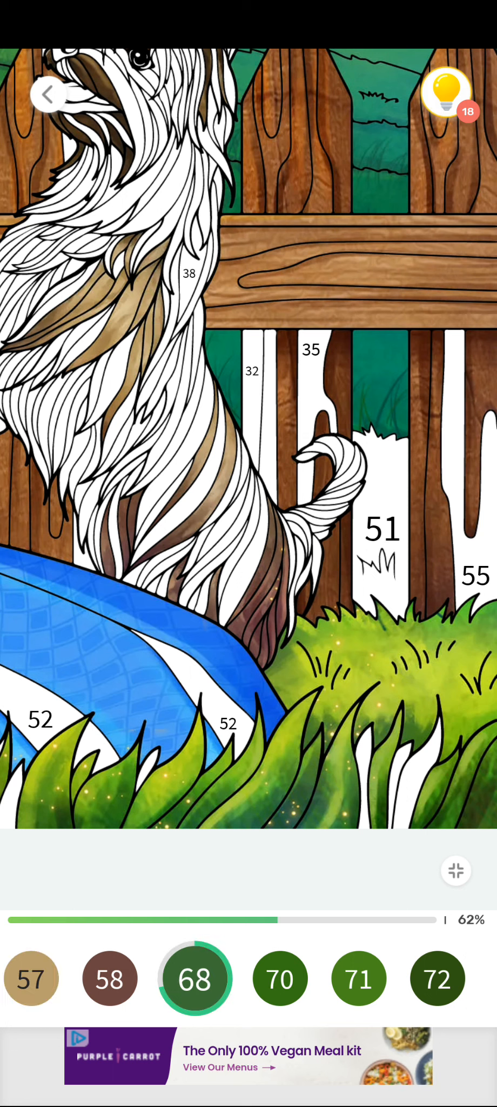
# Paint the dog's fur stripes with shade 49 and the lower fence slat numbered 51
pyautogui.click(353, 978)
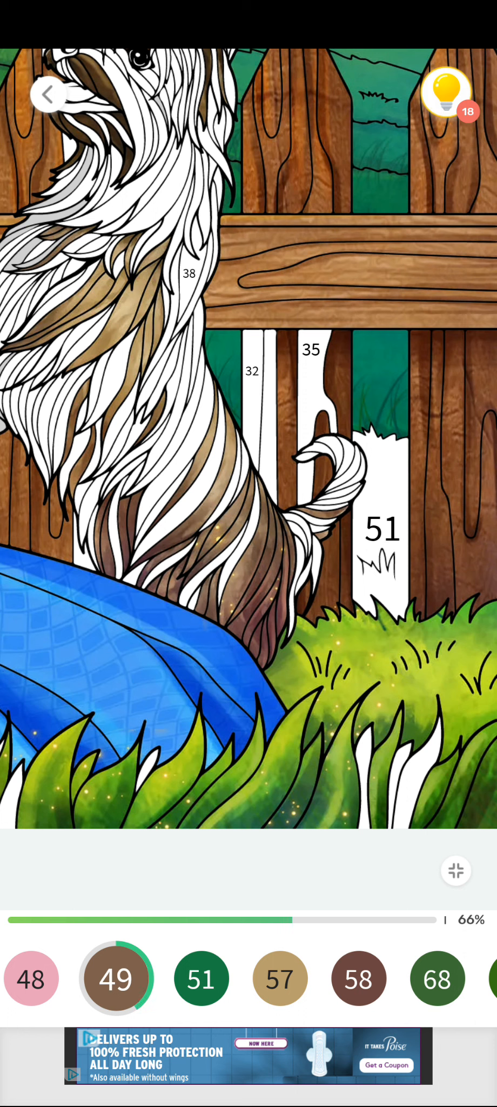
pyautogui.click(382, 547)
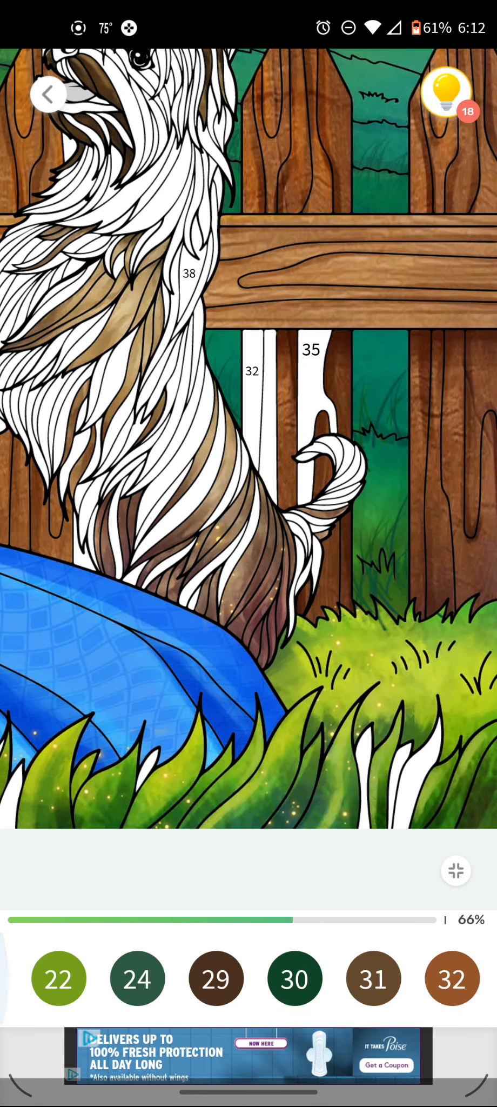
pyautogui.click(60, 978)
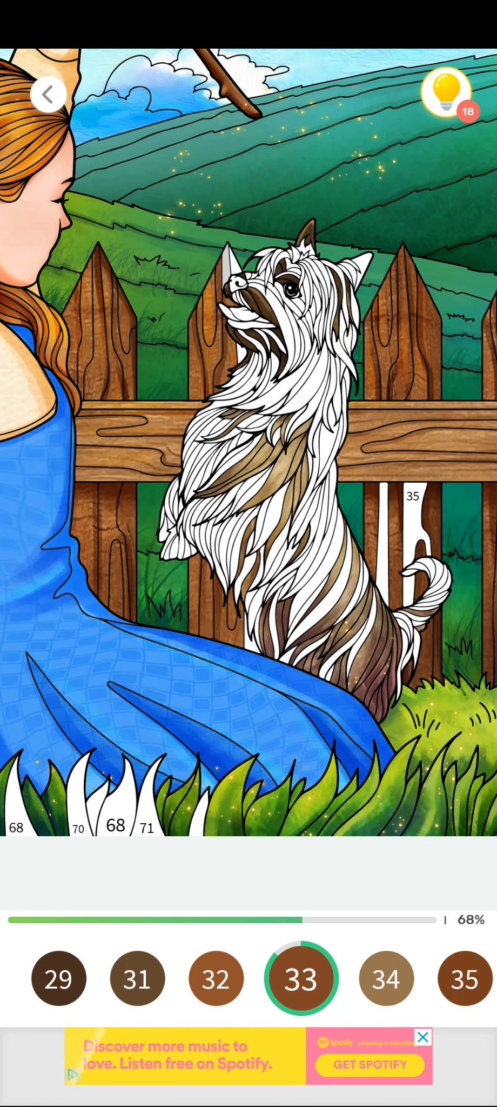
# Fill the last fence slat and the dog's light fur with shades 34, 38 and 39
pyautogui.click(301, 979)
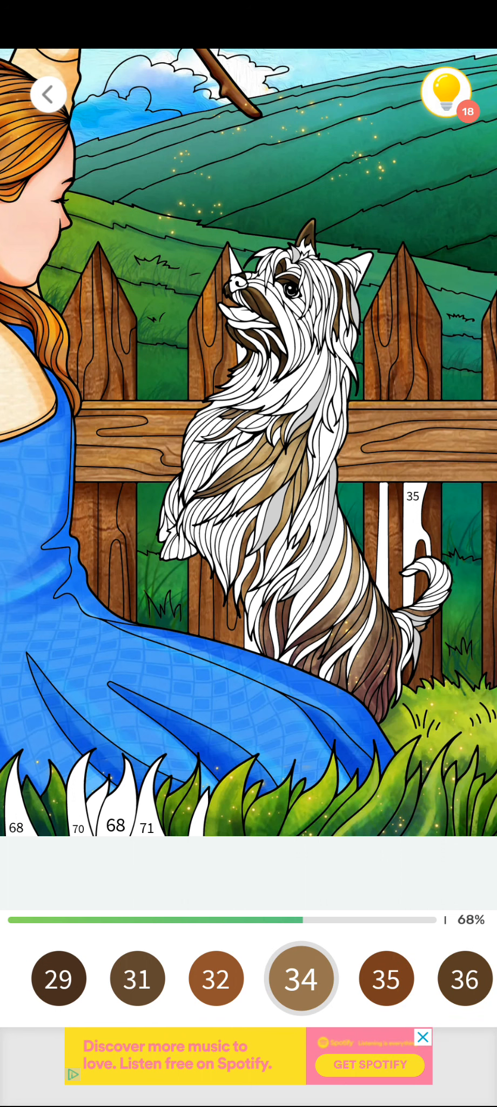
pyautogui.click(386, 977)
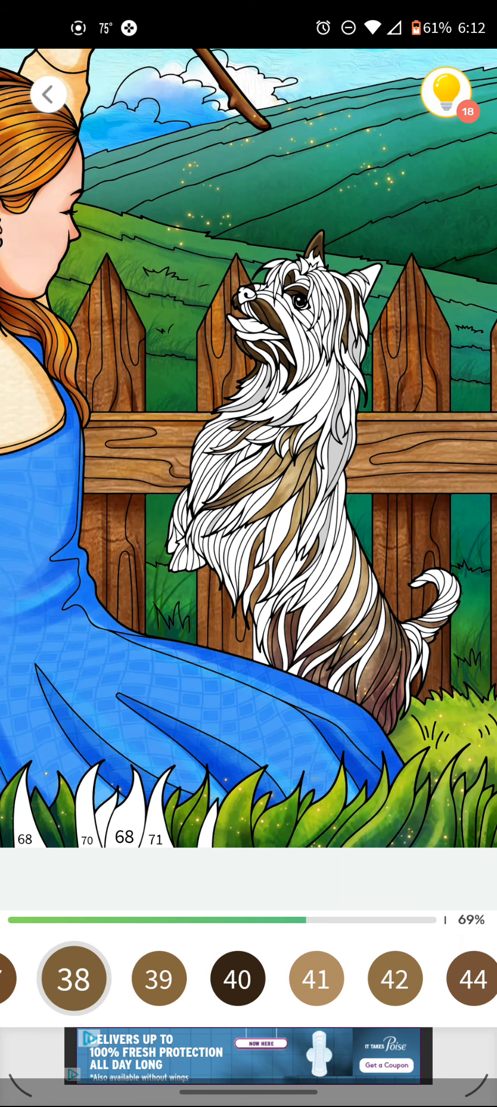
pyautogui.click(153, 979)
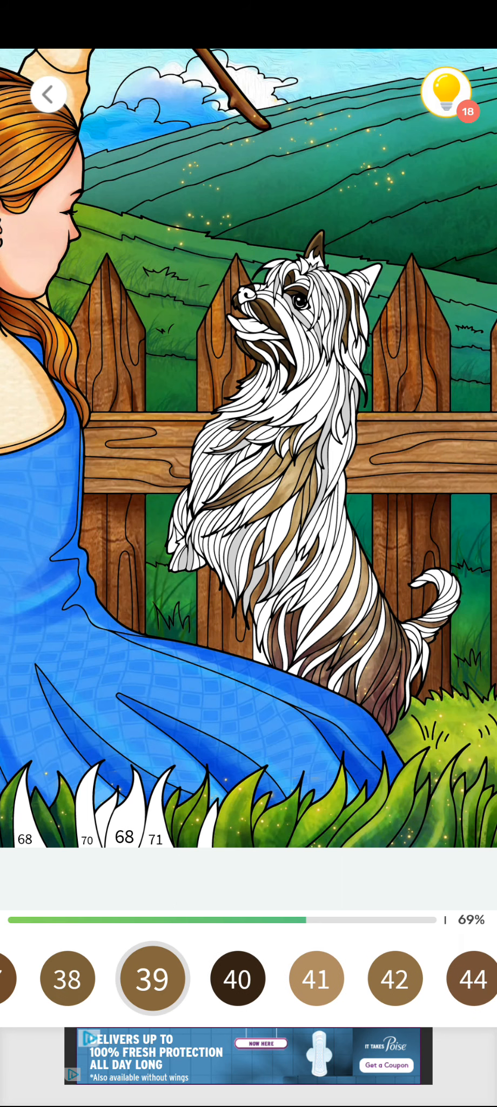
pyautogui.click(151, 978)
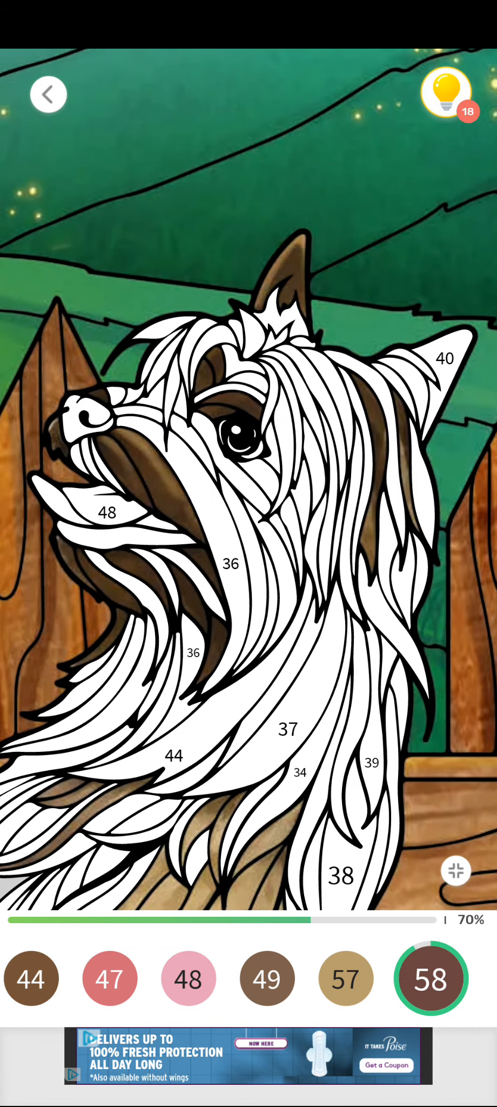
# Fill the terrier's fur strands numbered 29, 31 and 34
pyautogui.hscroll(-3)
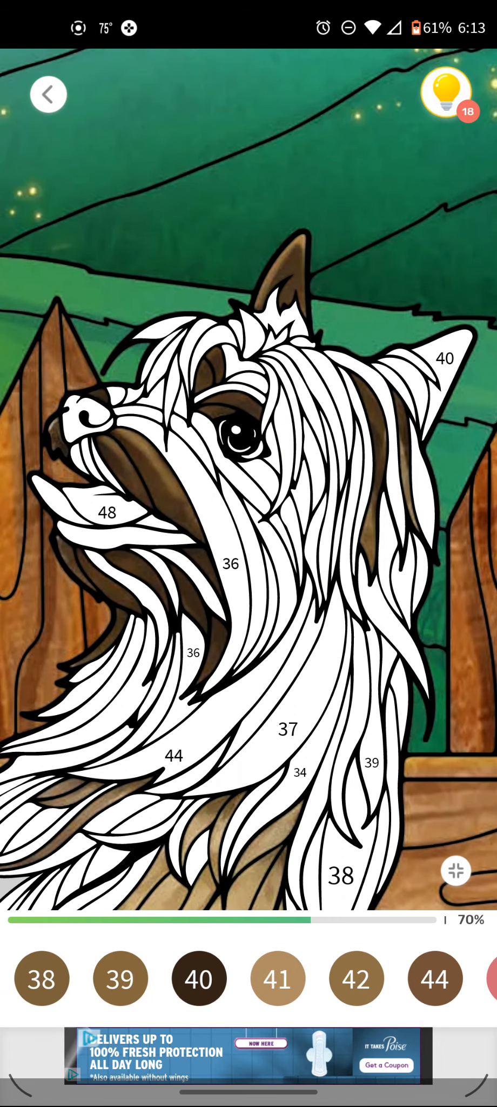
pyautogui.click(276, 978)
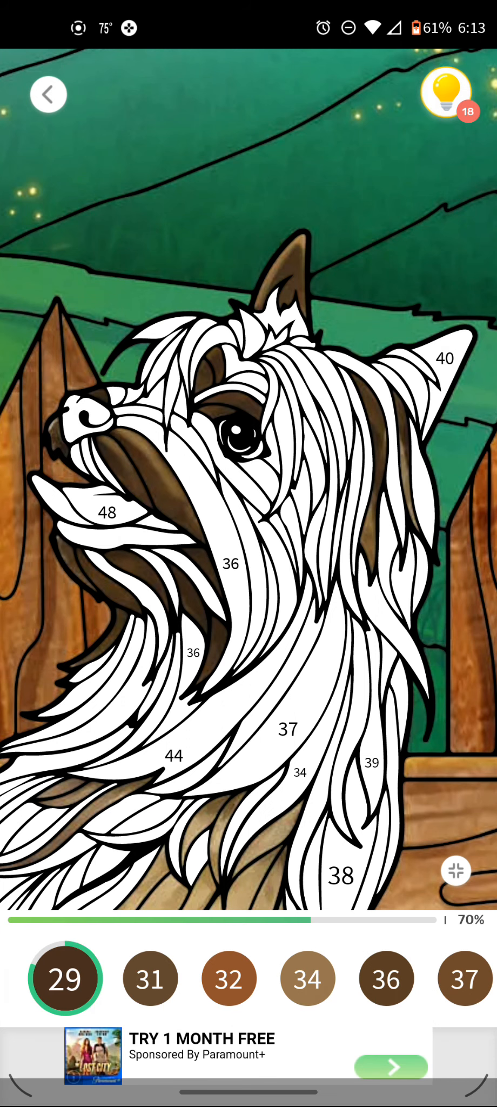
pyautogui.click(144, 978)
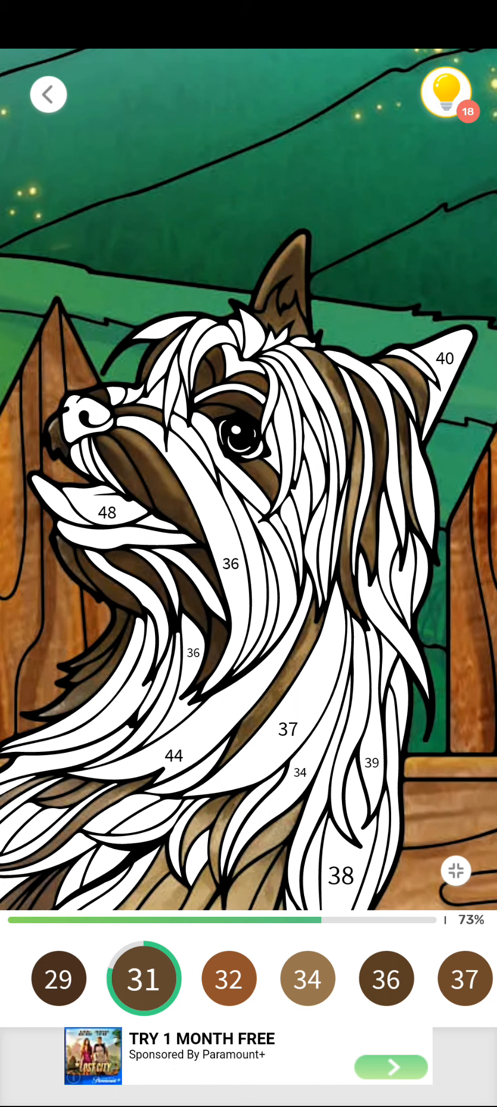
pyautogui.click(307, 978)
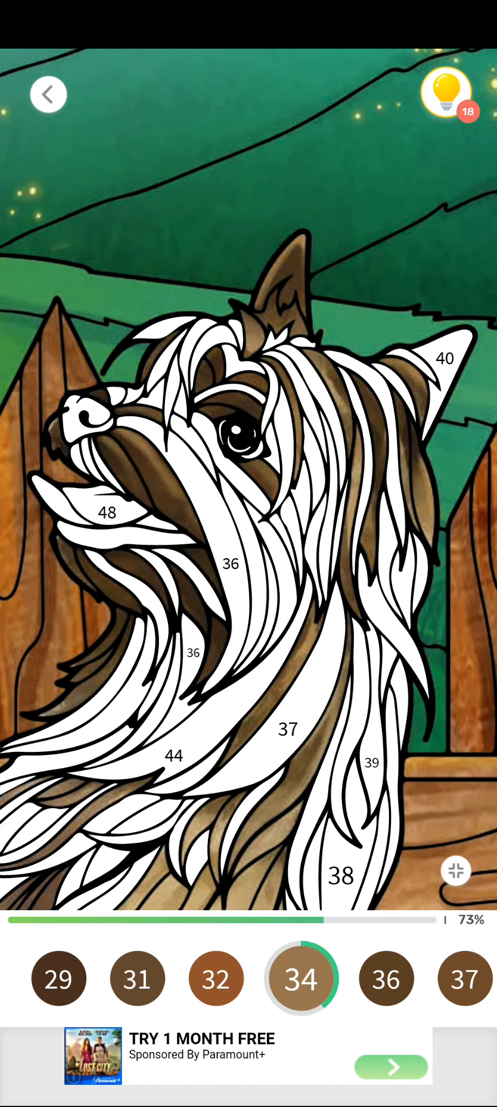
# Fill all the fur strands numbered 36 across the terrier's coat
pyautogui.click(380, 978)
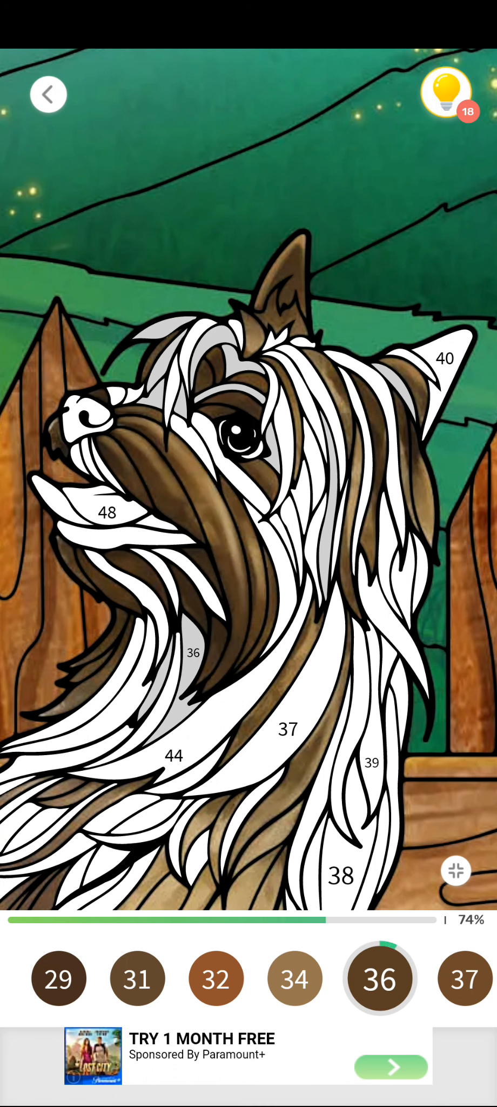
pyautogui.click(193, 652)
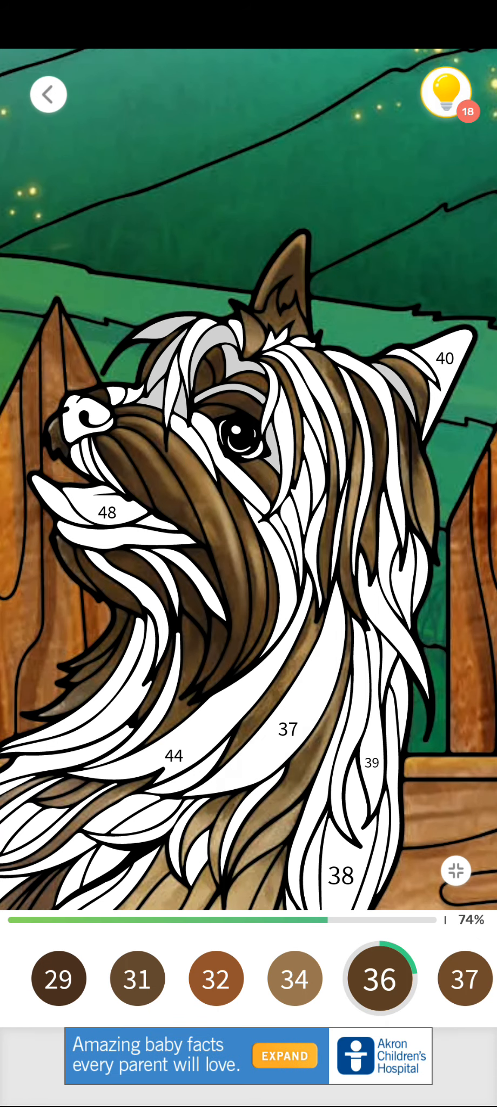
pyautogui.click(204, 374)
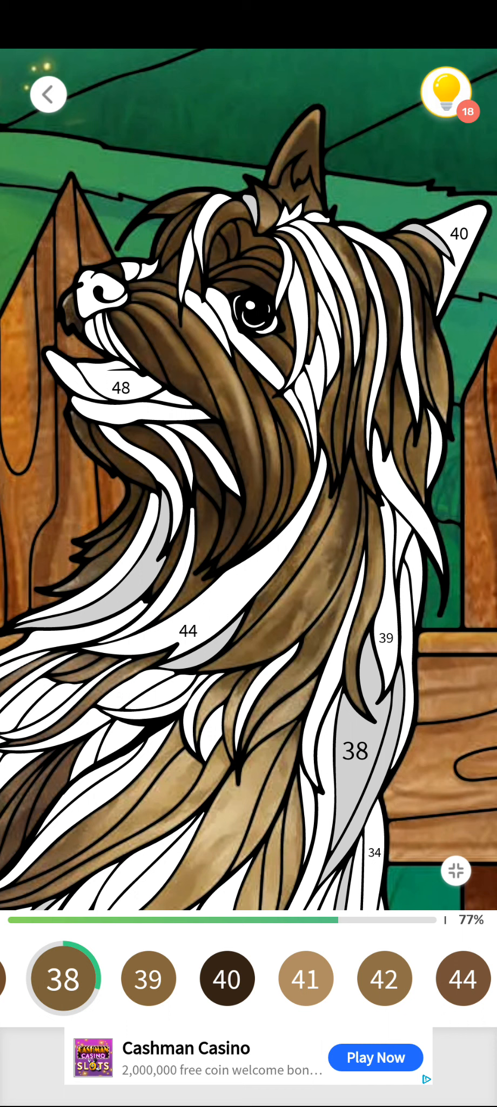
# Colour the terrier's coat strands numbered 38 and 39
pyautogui.click(354, 750)
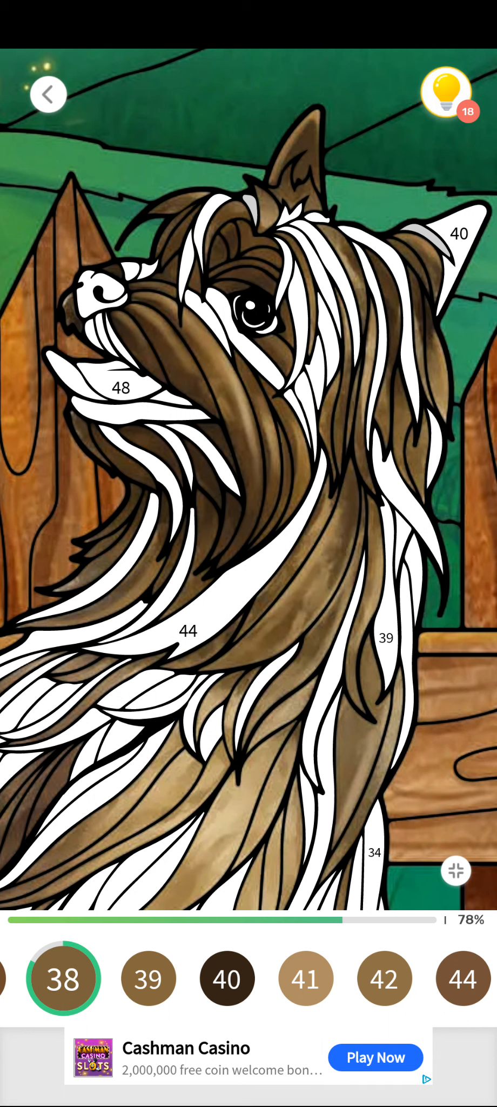
pyautogui.click(148, 978)
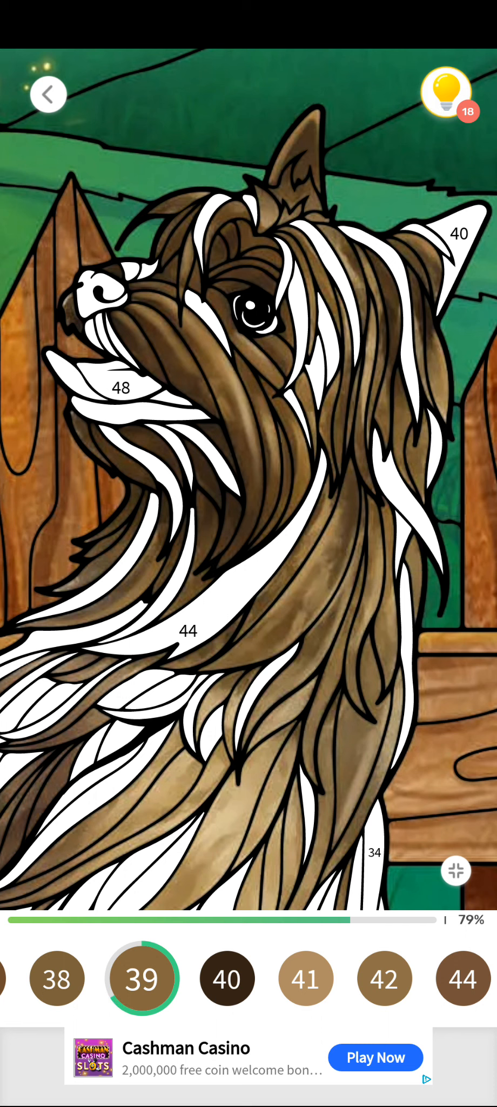
pyautogui.click(227, 977)
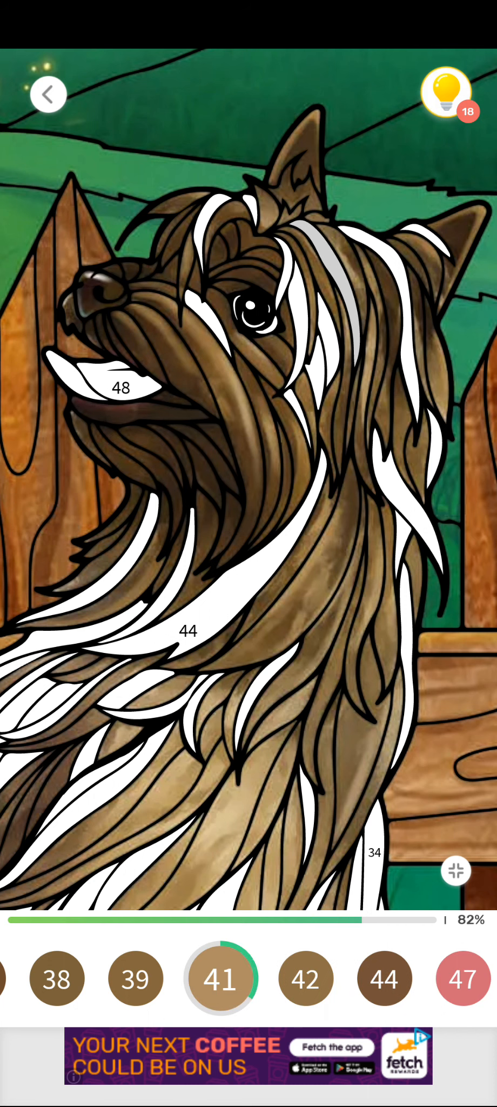
# Fill the shade 44 band across the chest and paint the tongue pink
pyautogui.click(304, 978)
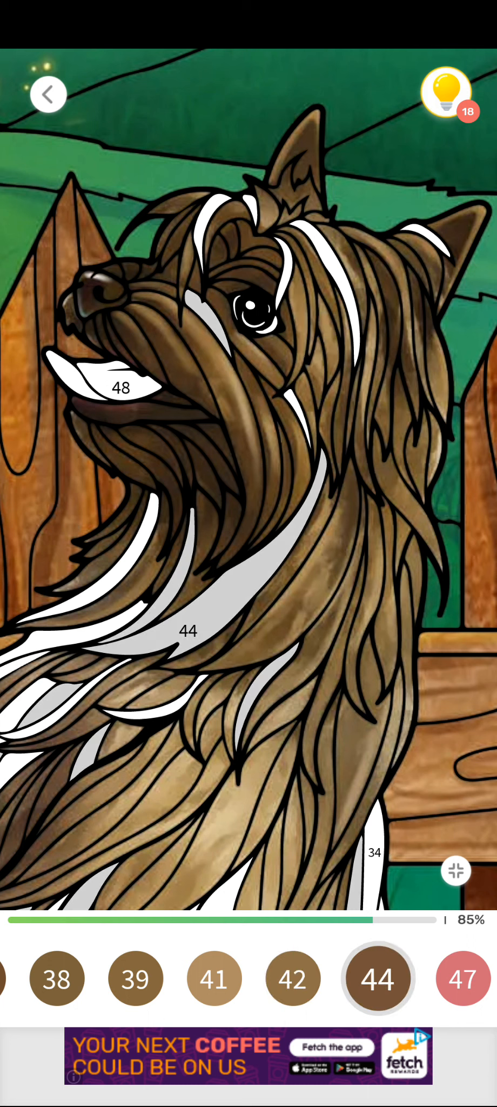
pyautogui.click(188, 630)
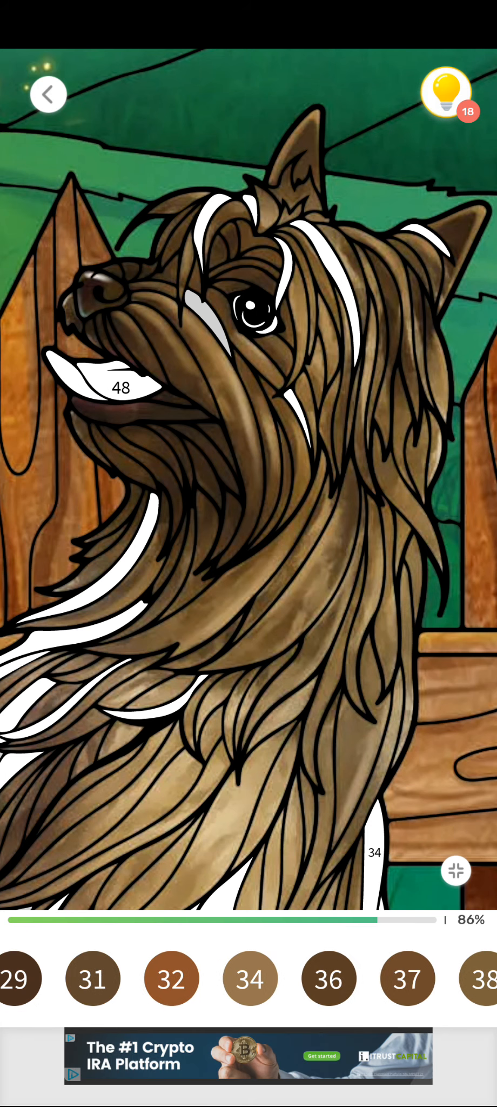
pyautogui.click(249, 978)
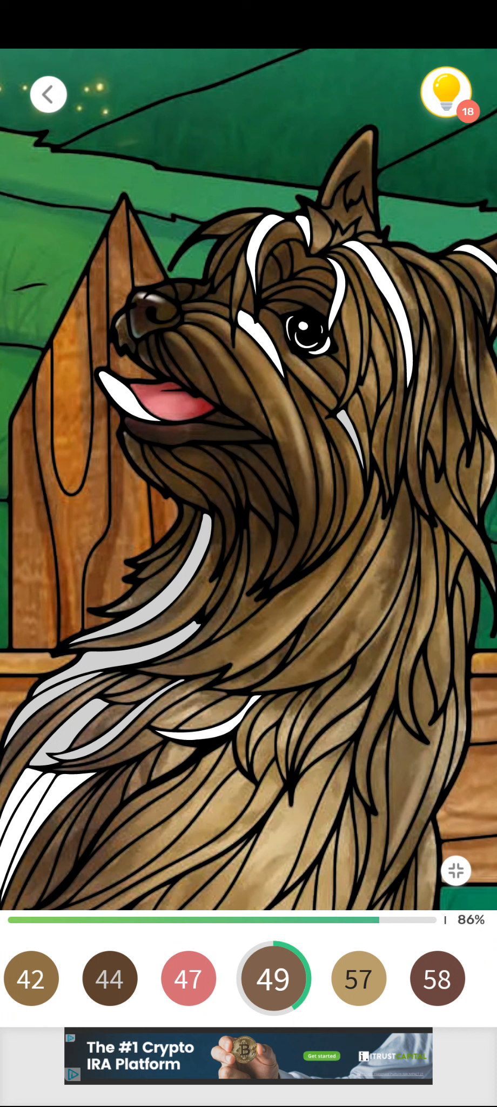
# Fill the leftover shade 44 strands on the terrier's neck and around its eye
pyautogui.click(116, 979)
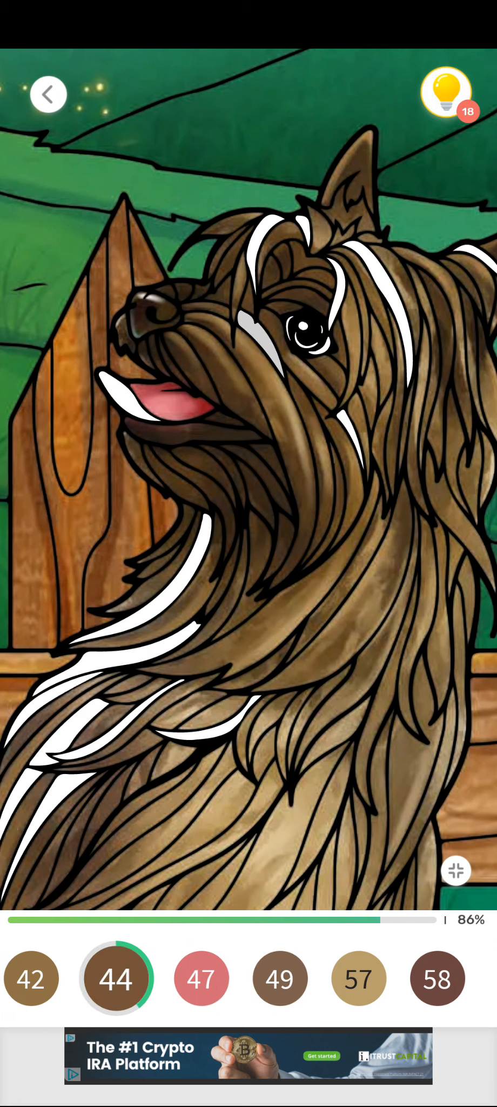
pyautogui.click(280, 978)
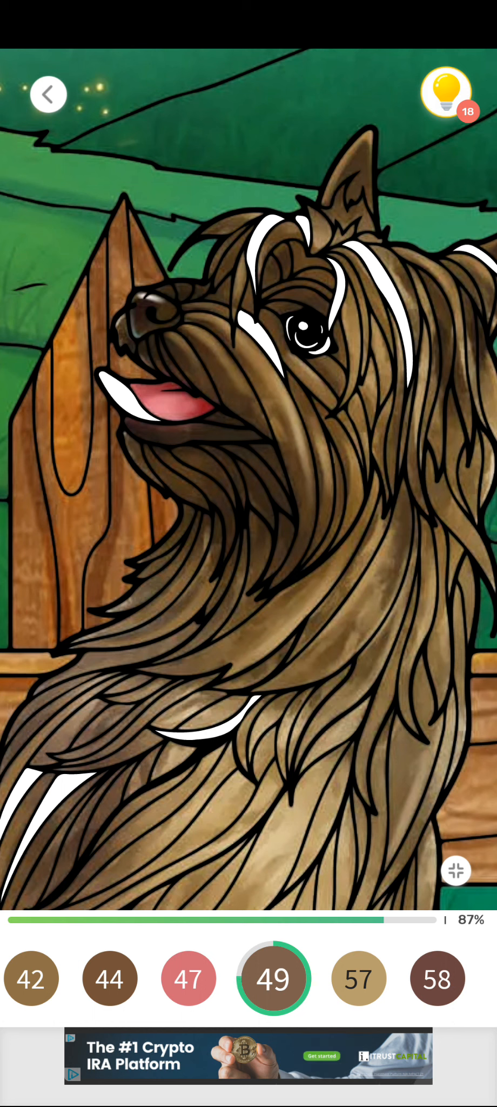
pyautogui.click(351, 978)
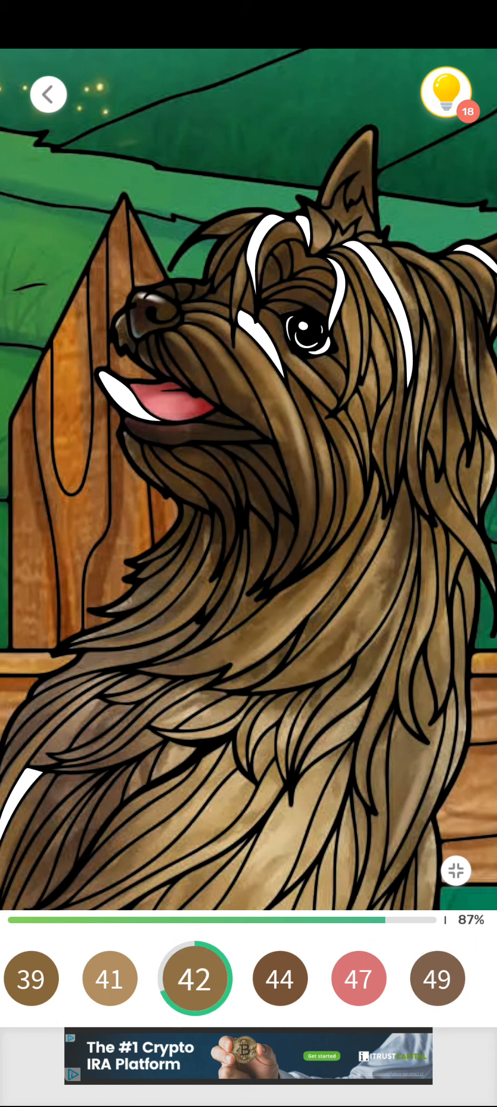
pyautogui.click(274, 978)
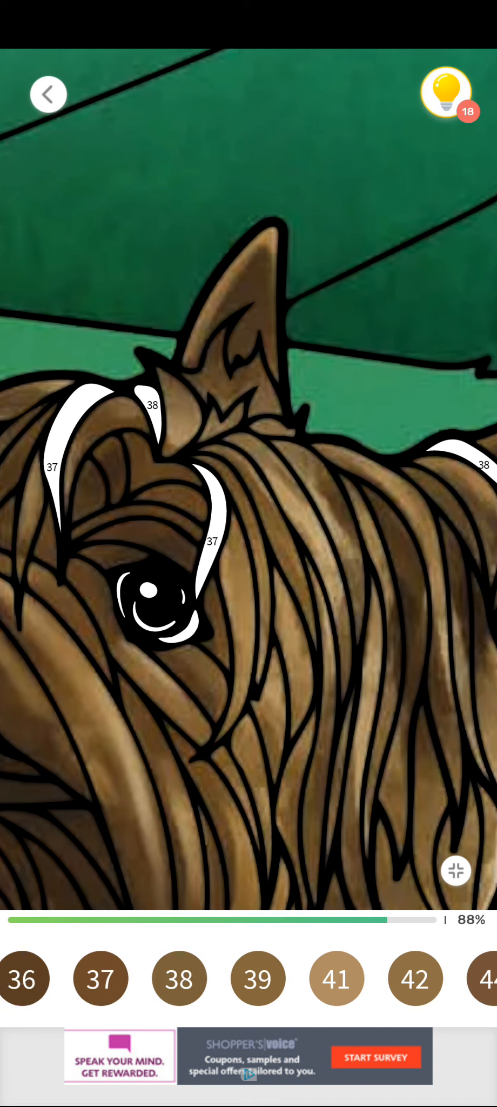
pyautogui.click(101, 978)
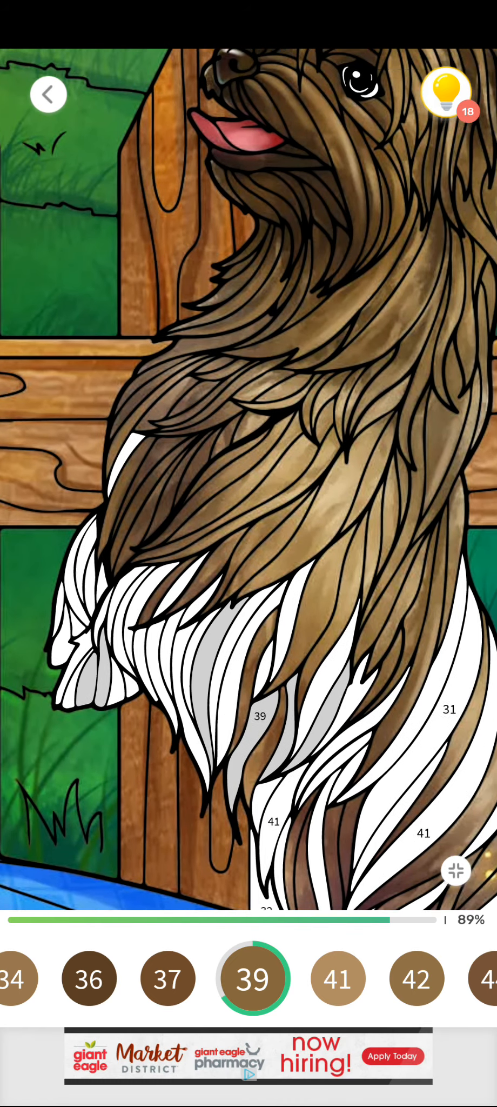
# Fill the chest strands numbered 29 and the body strands numbered 36
pyautogui.scroll(-3)
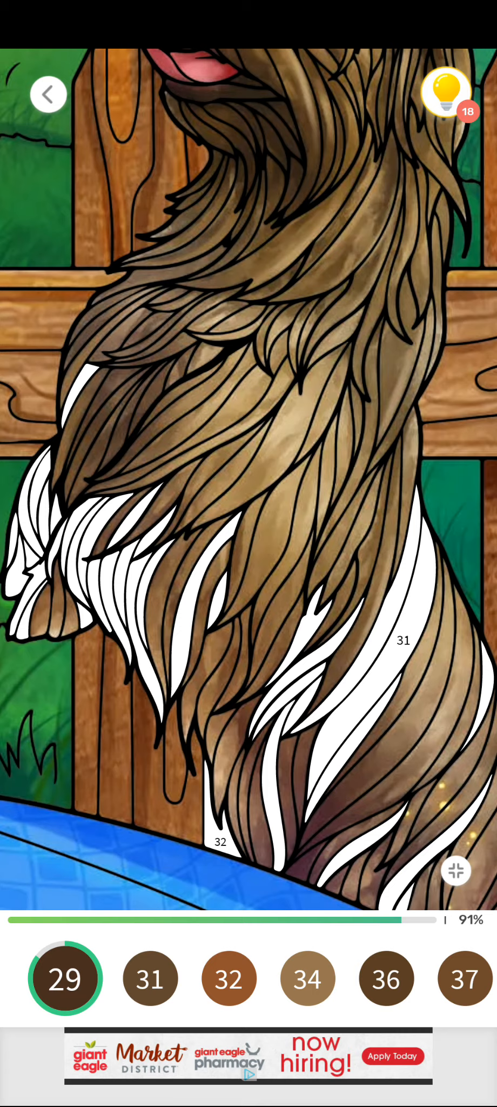
pyautogui.click(150, 977)
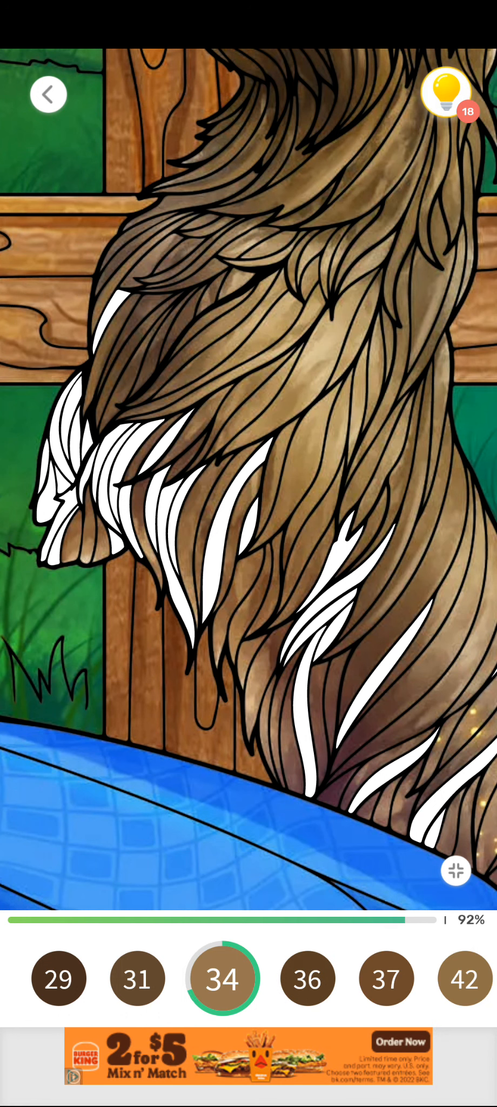
pyautogui.click(307, 977)
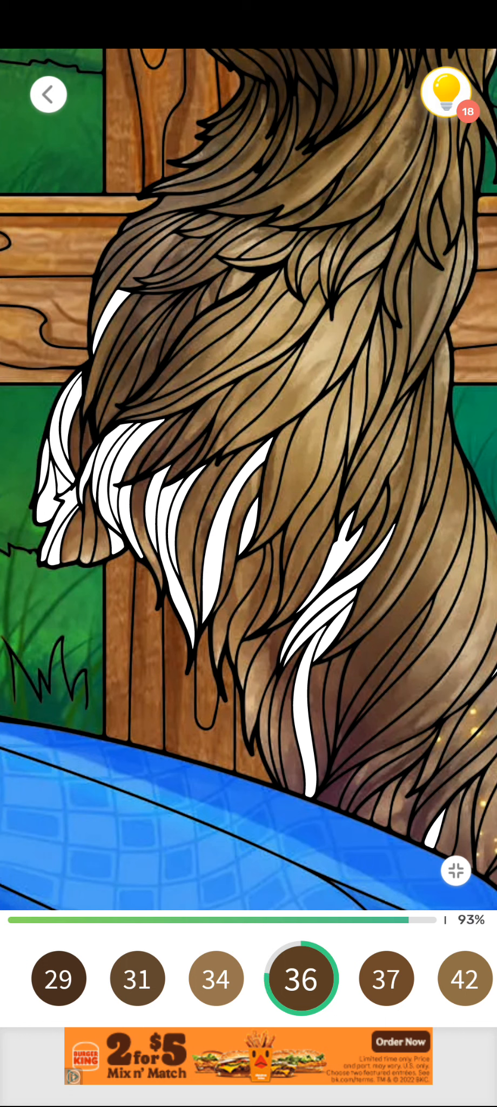
pyautogui.click(380, 978)
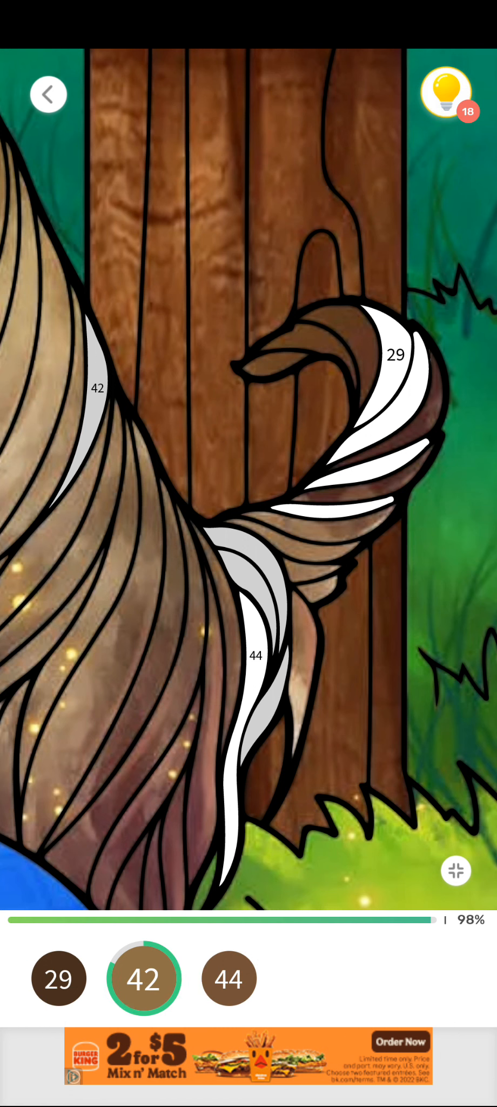
# Fill the last tail strand so the finished girl-and-terrier picture appears
pyautogui.click(60, 978)
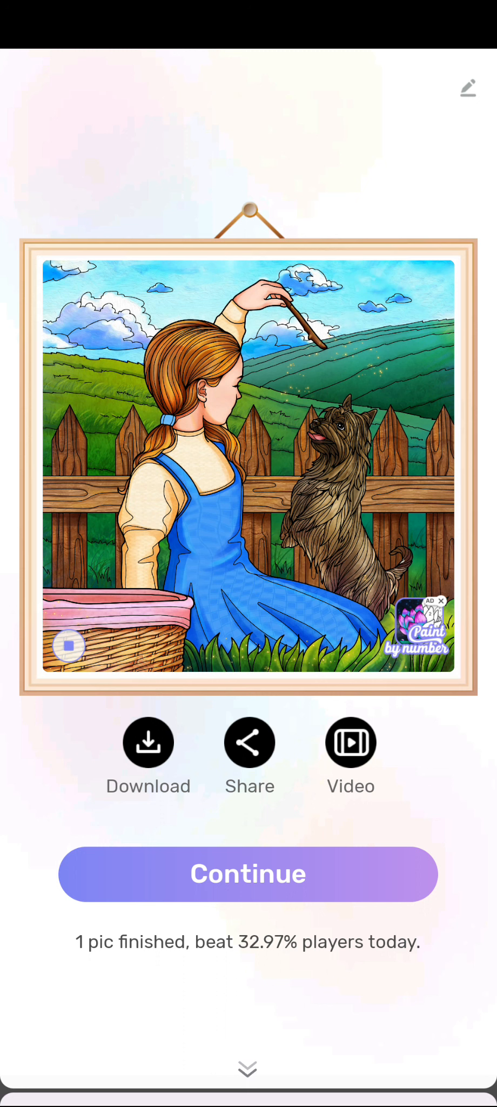
pyautogui.click(68, 647)
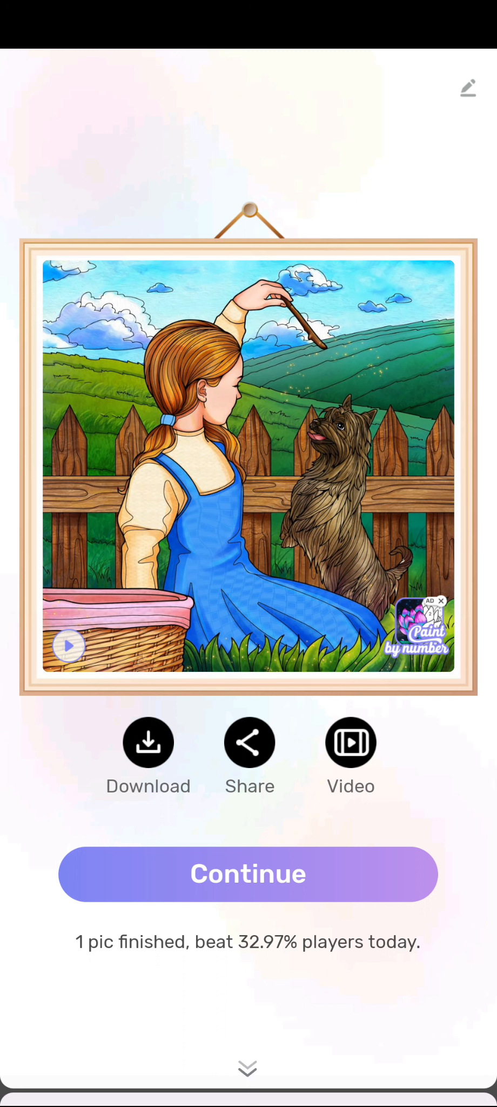